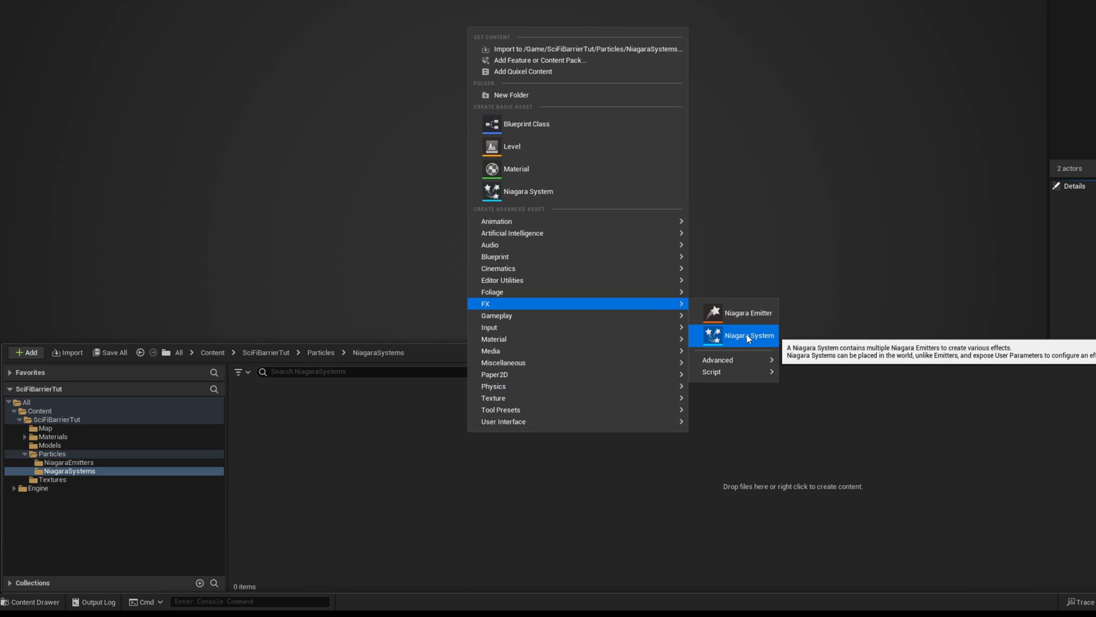
Create the NS_SciFiBarrier Niagara system in NiagaraSystems and open it in the editor
click(749, 335)
text(NS_SciFiBarrier)
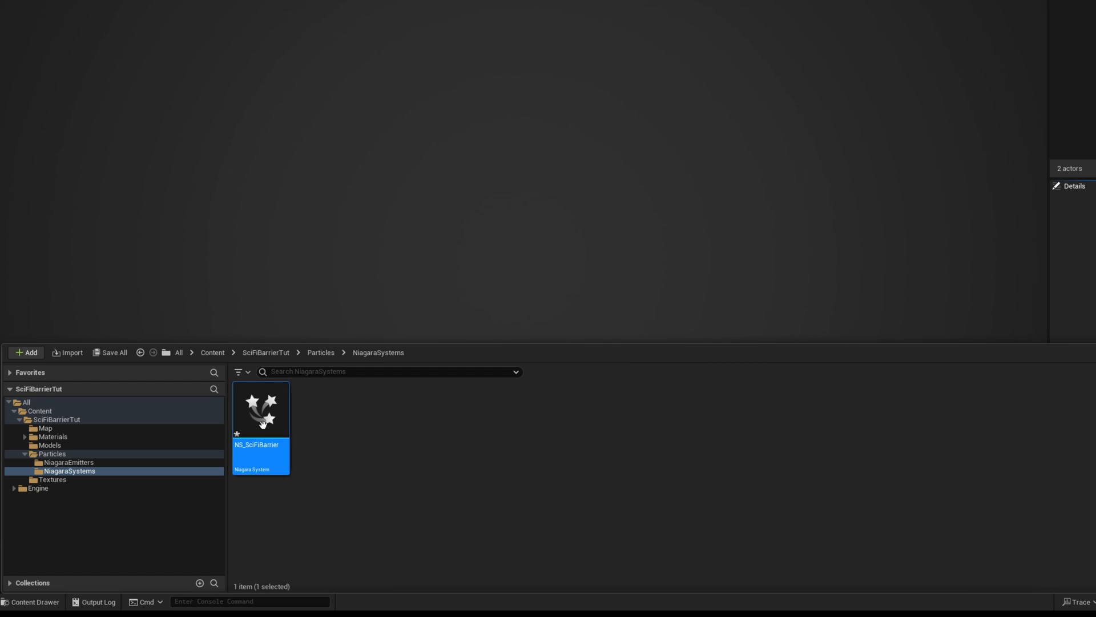
double_click(260, 410)
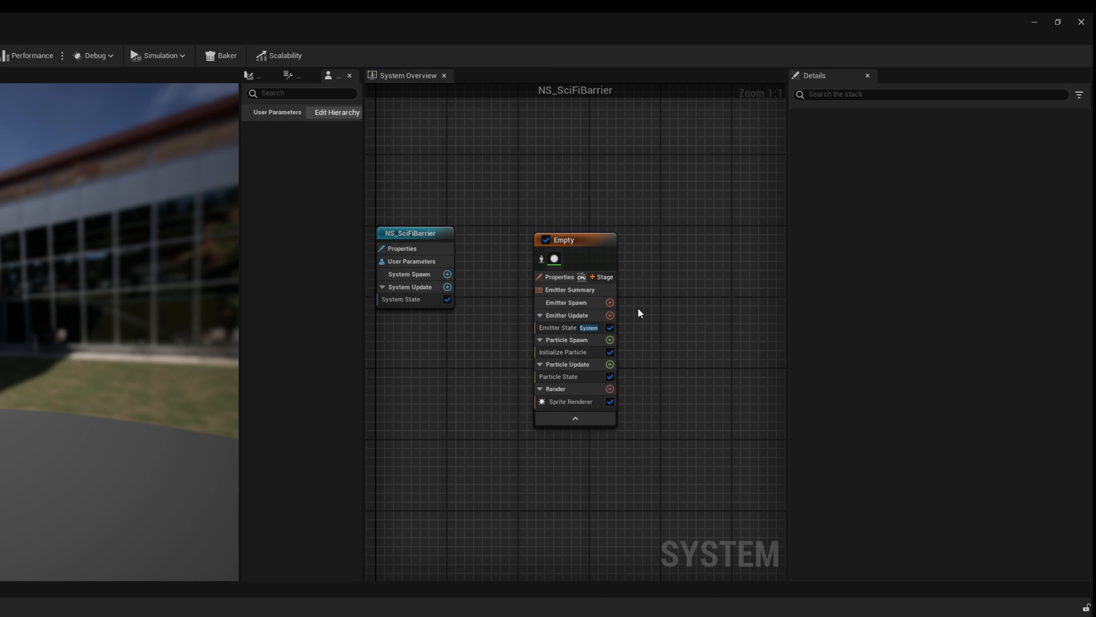
Rename the emitter to Mesh and add a Mesh Renderer in place of the sprite renderer
click(566, 240)
text(Mesh)
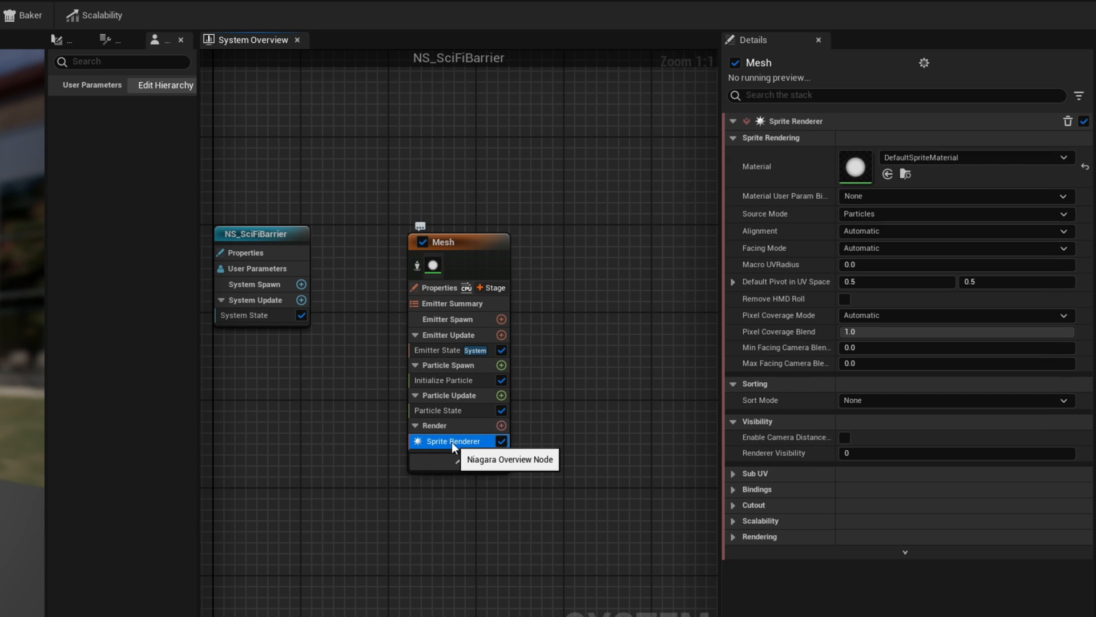
click(501, 412)
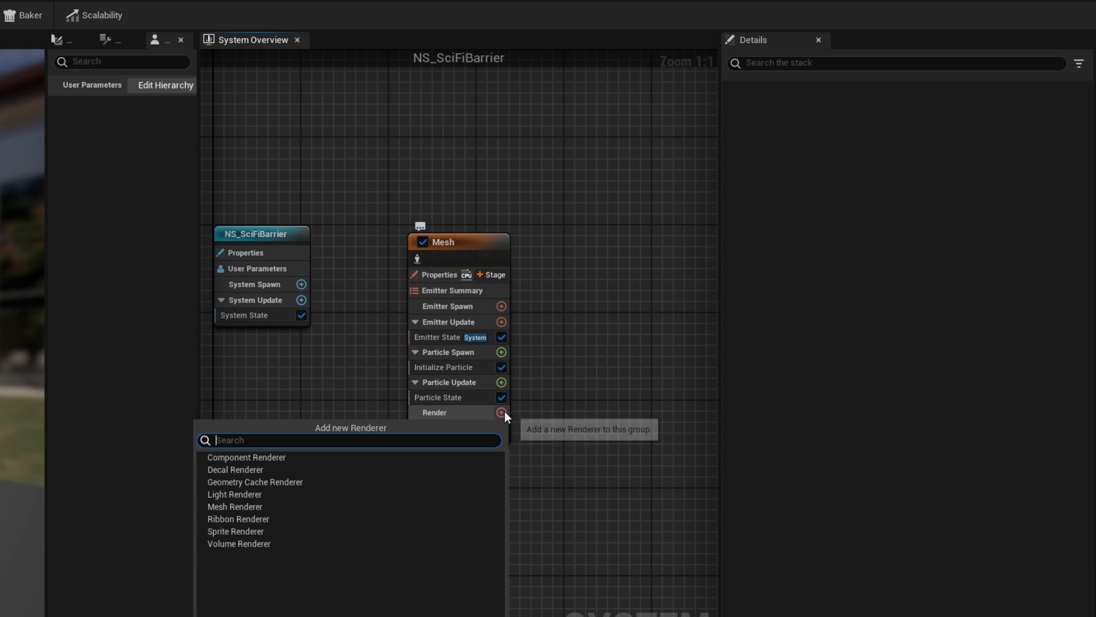
text(mesh)
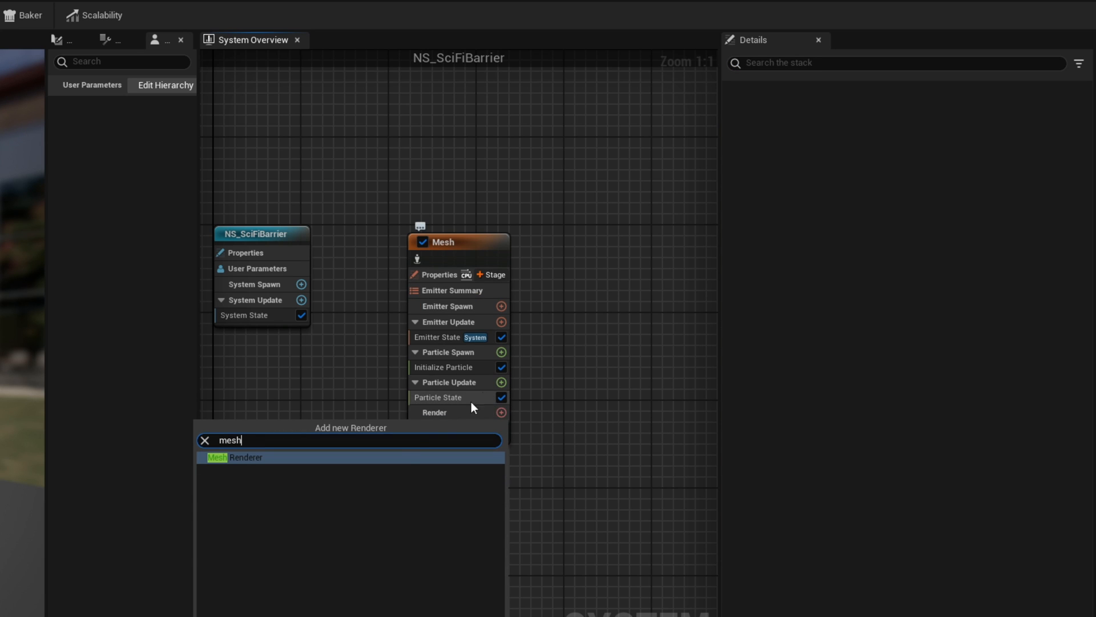
click(244, 457)
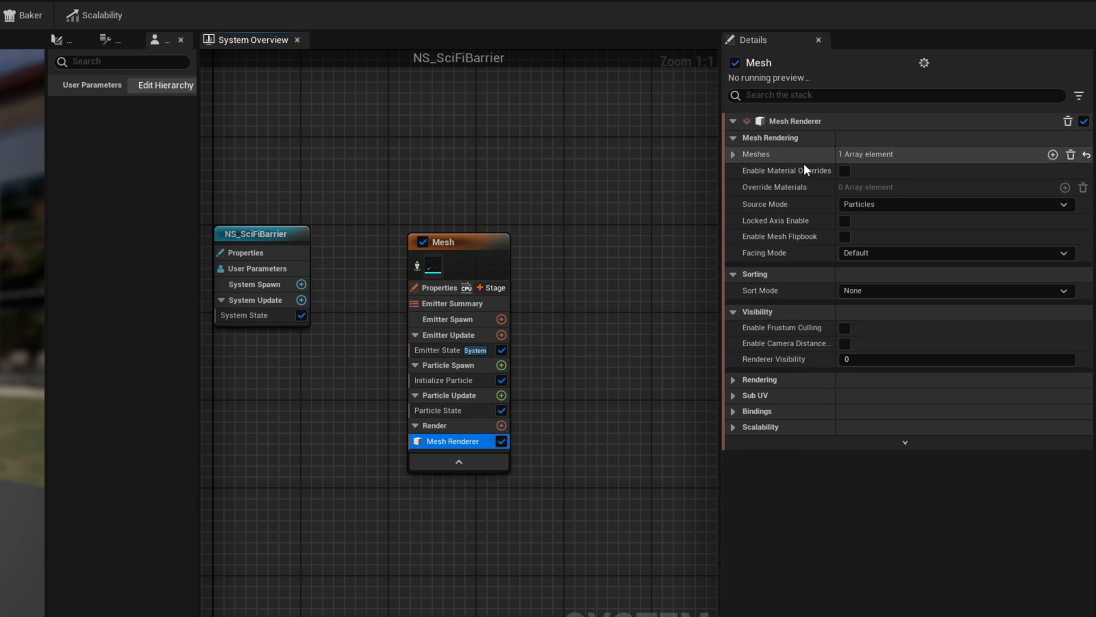
click(905, 173)
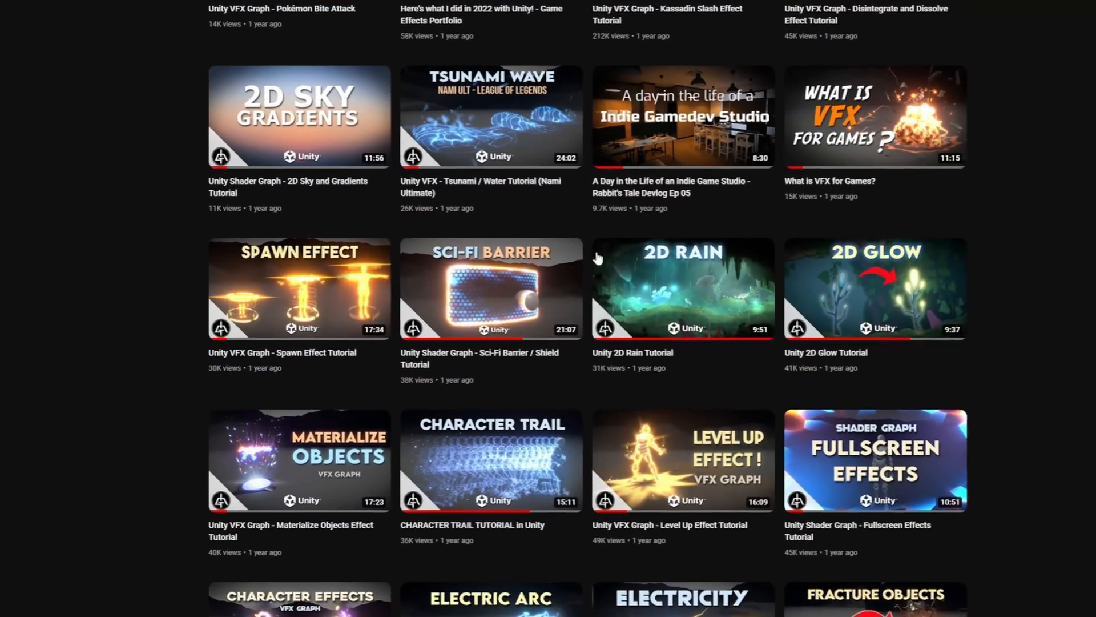
Assign SM_Shield01 as the Mesh Renderer's mesh
click(490, 289)
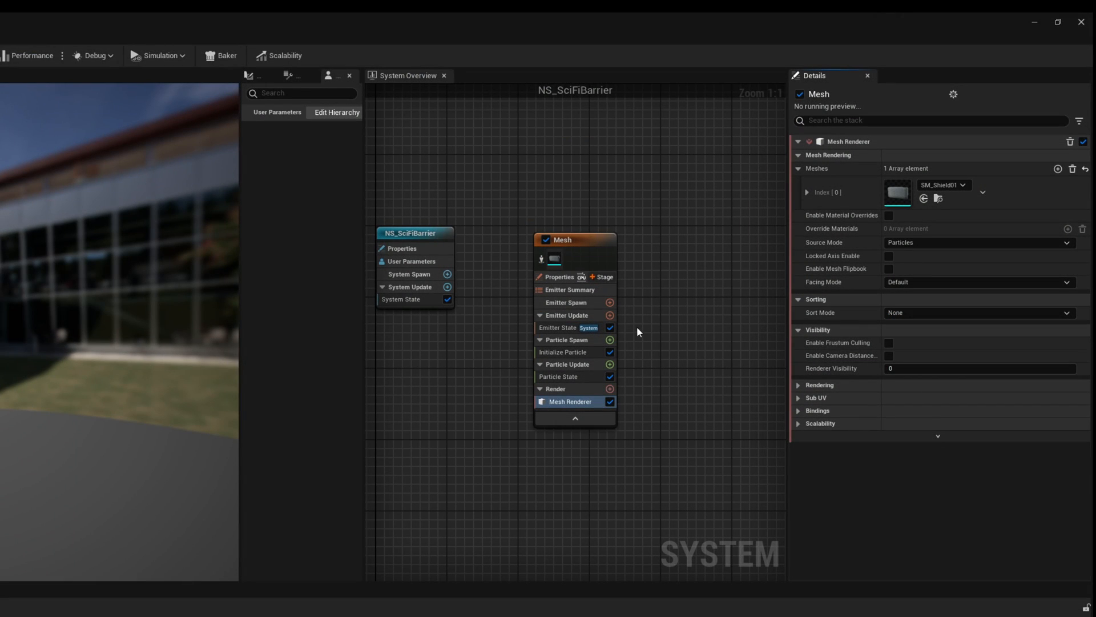
Add a Spawn Burst Instantaneous module and enable material overrides on the Mesh Renderer
click(610, 315)
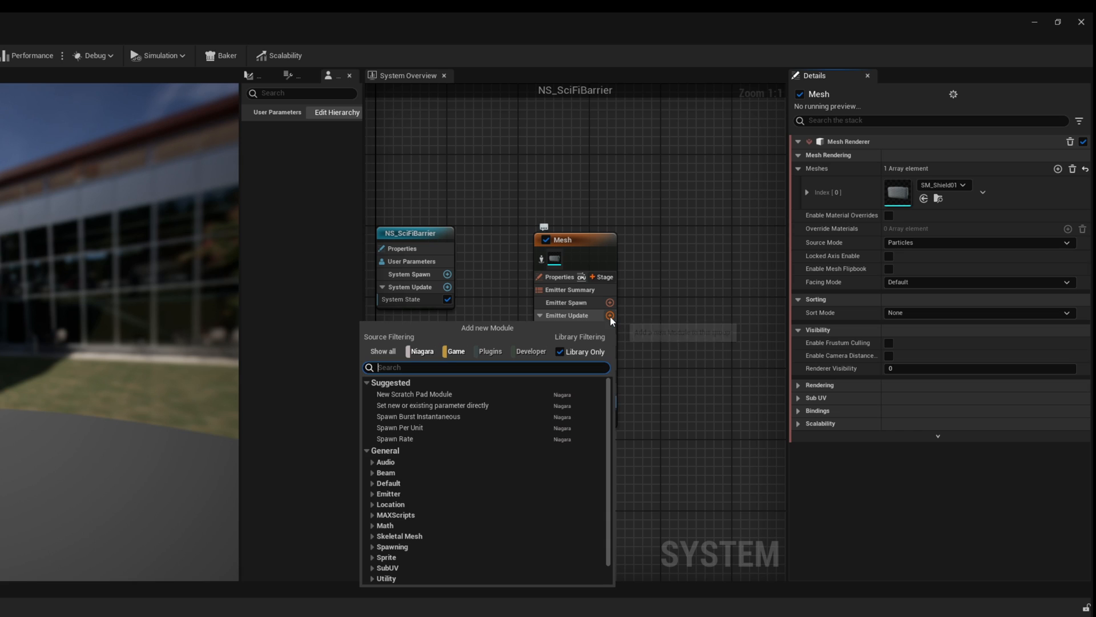
text(burs)
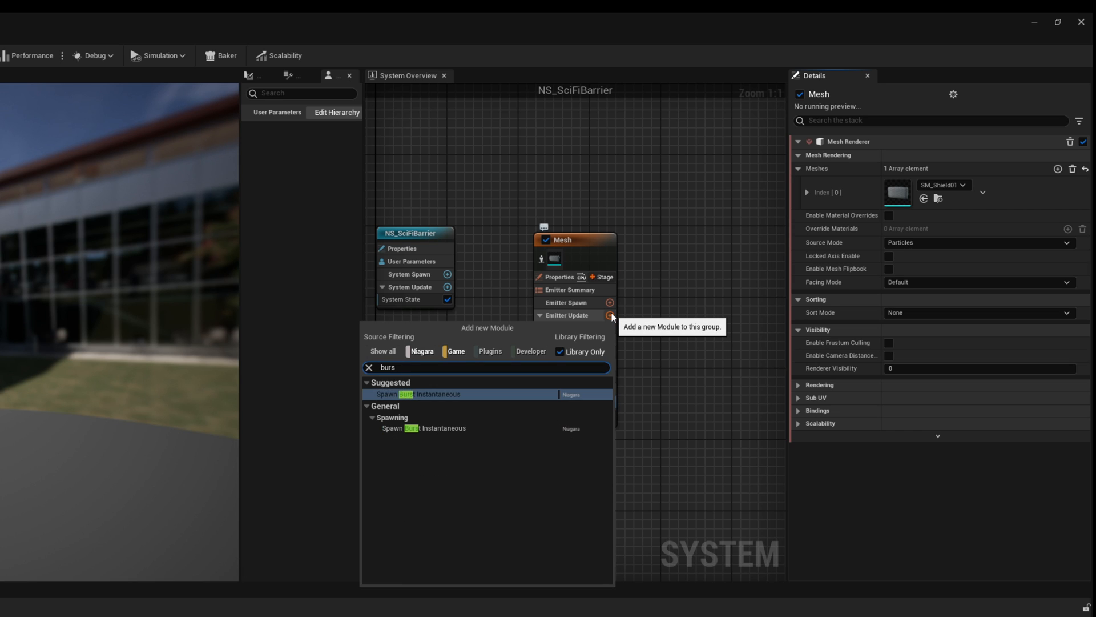
click(421, 394)
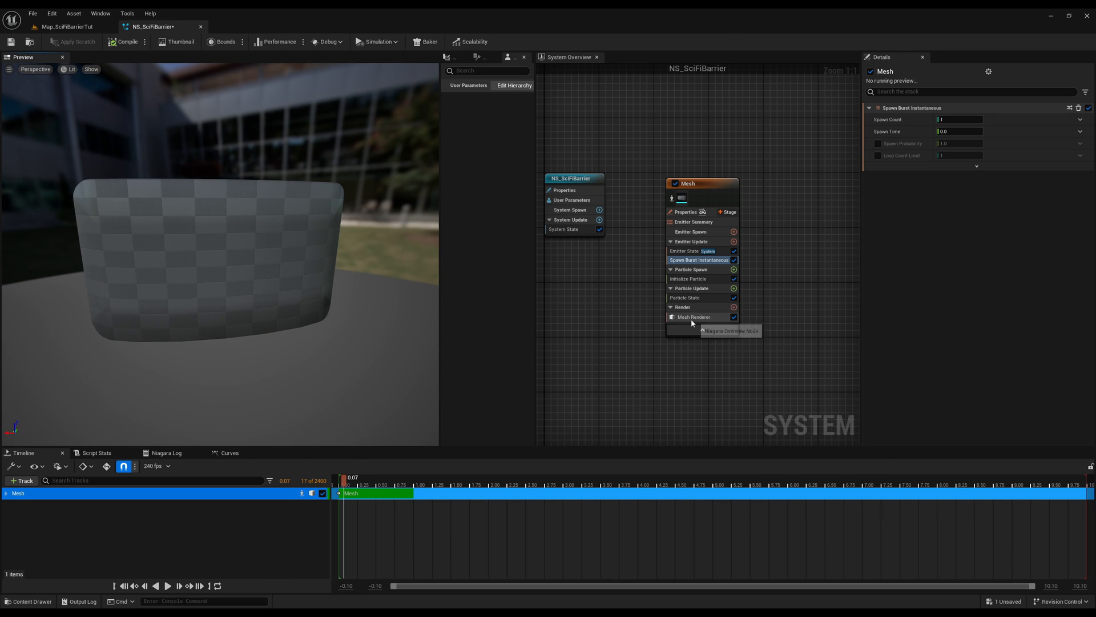
click(693, 316)
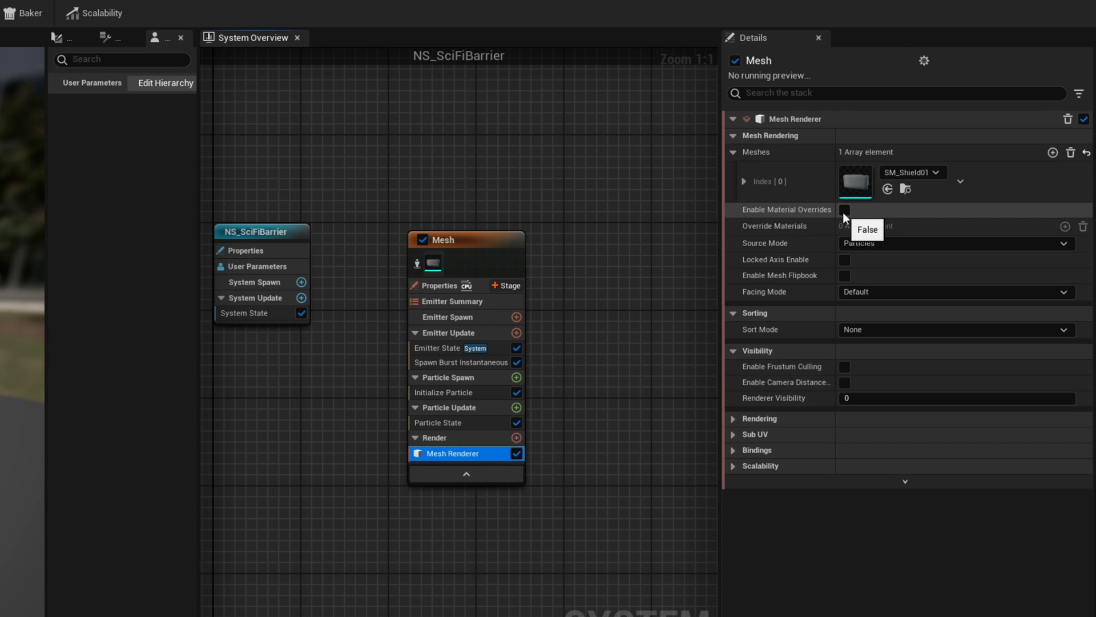
click(845, 209)
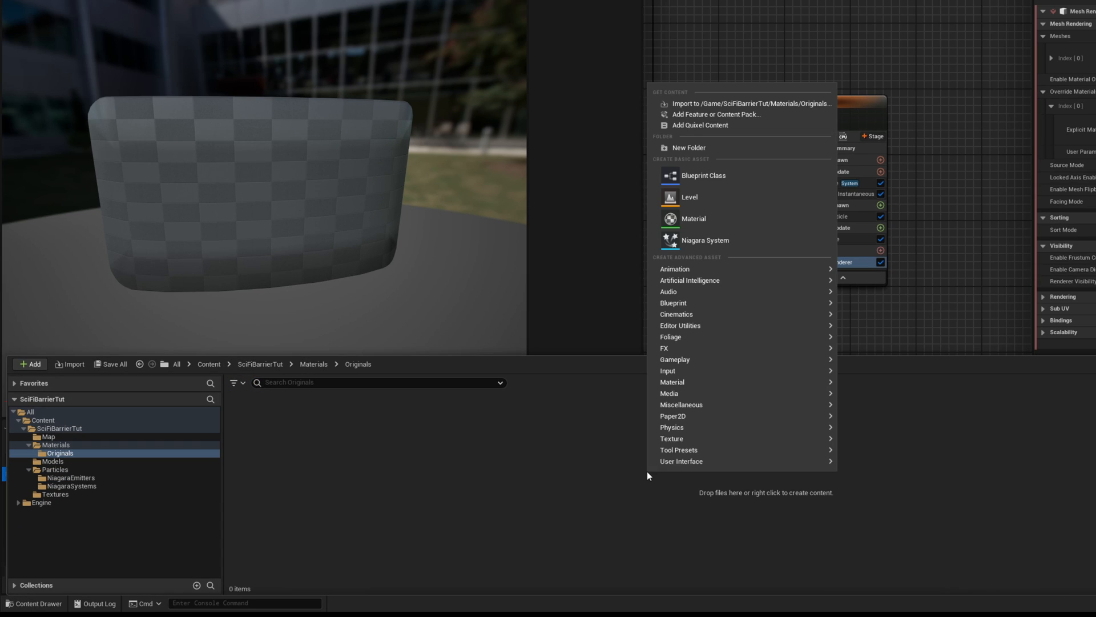
Create the M_Barrier material in Materials/Originals and set its Blend Mode to Additive
click(646, 475)
text(M_Barrier)
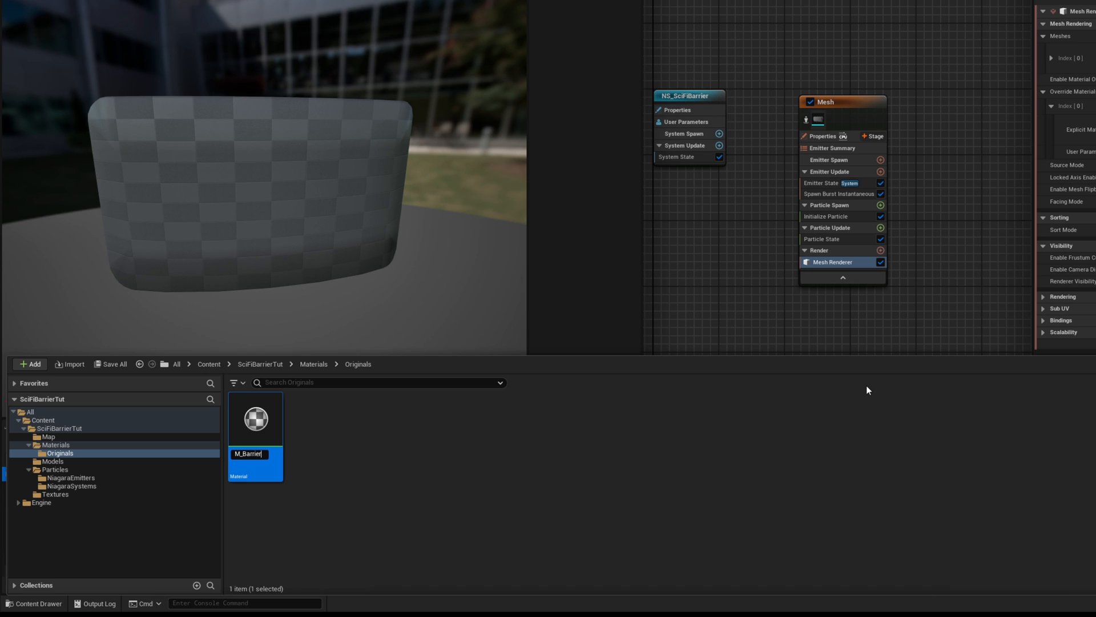
double_click(255, 419)
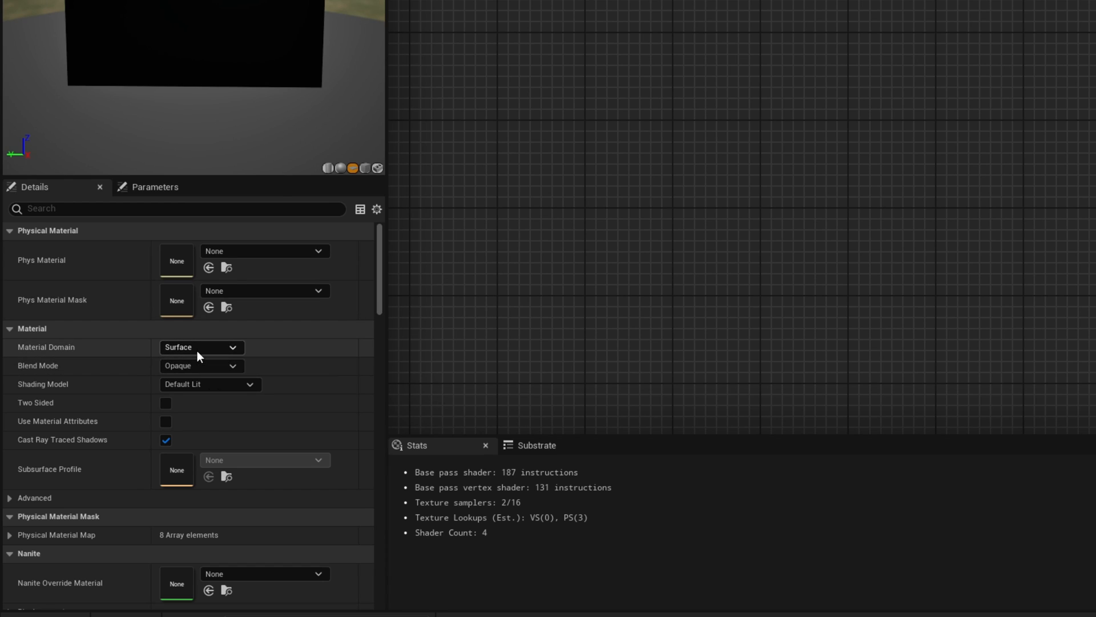
click(201, 365)
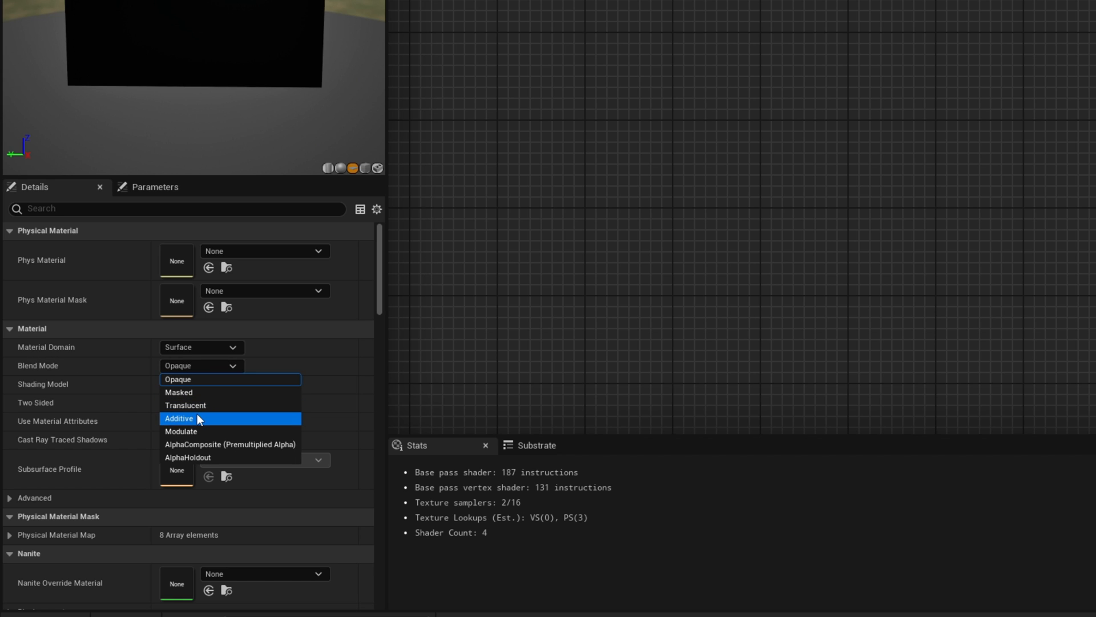
click(180, 418)
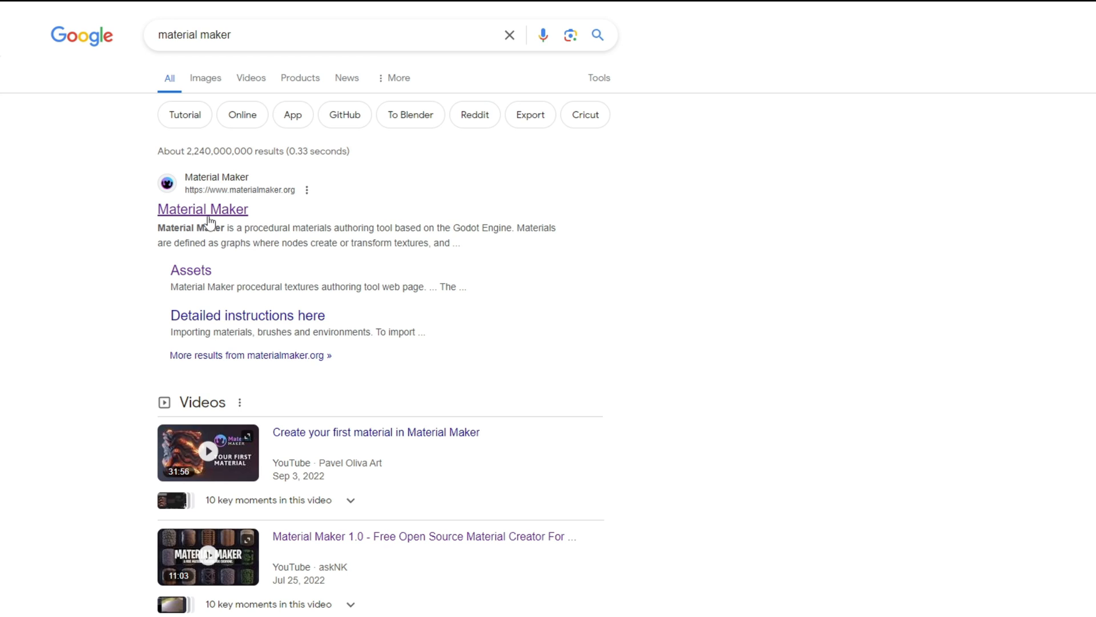
Visit materialmaker.org from the search results and switch into Material Maker
click(202, 209)
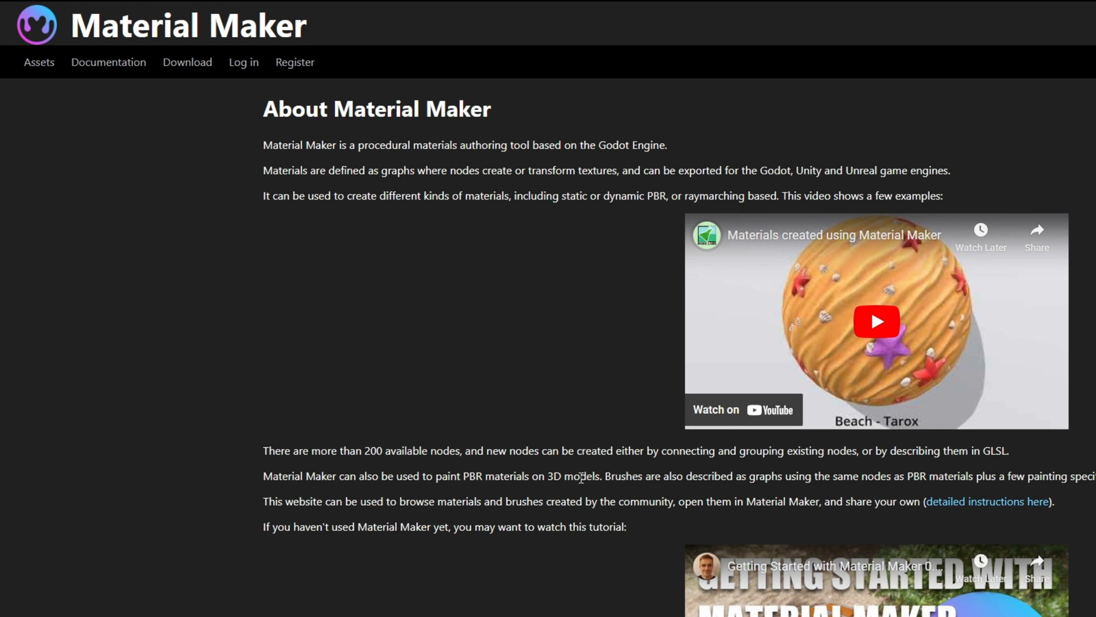
mouse_move(32, 80)
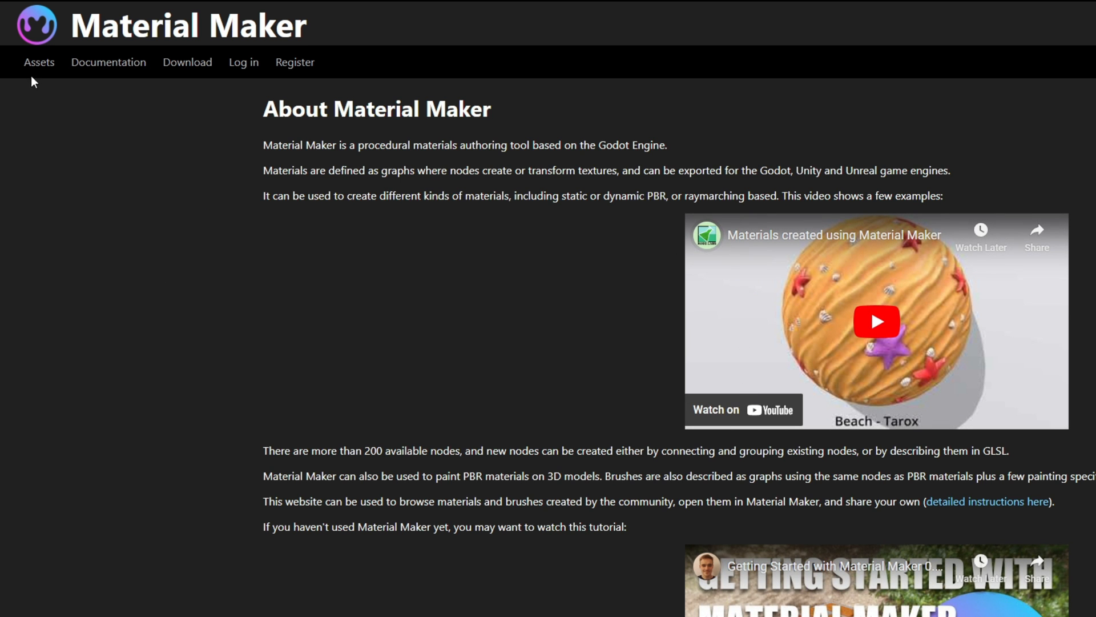
click(39, 61)
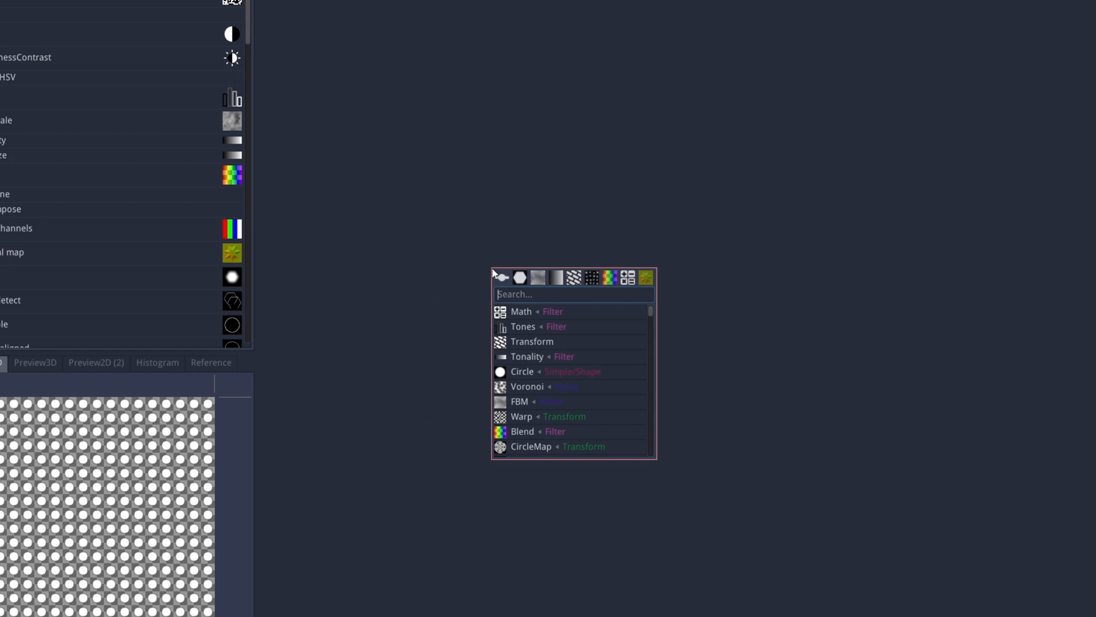
Add a sine Pattern node at 16 repeats and wire it into a Colorize node
text(patter)
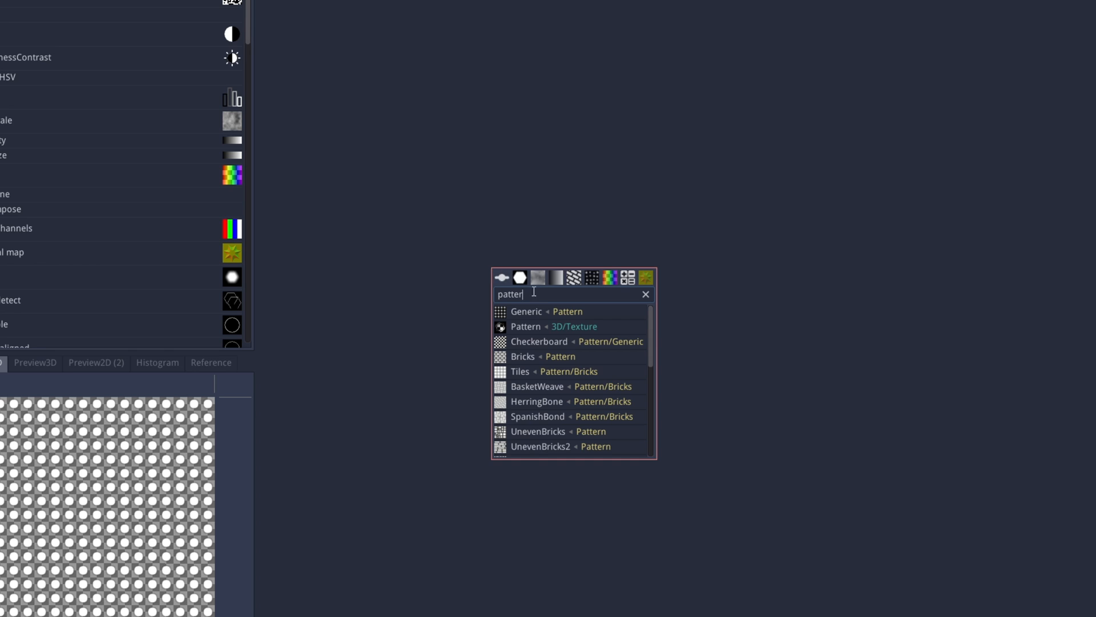
mouse_move(552, 319)
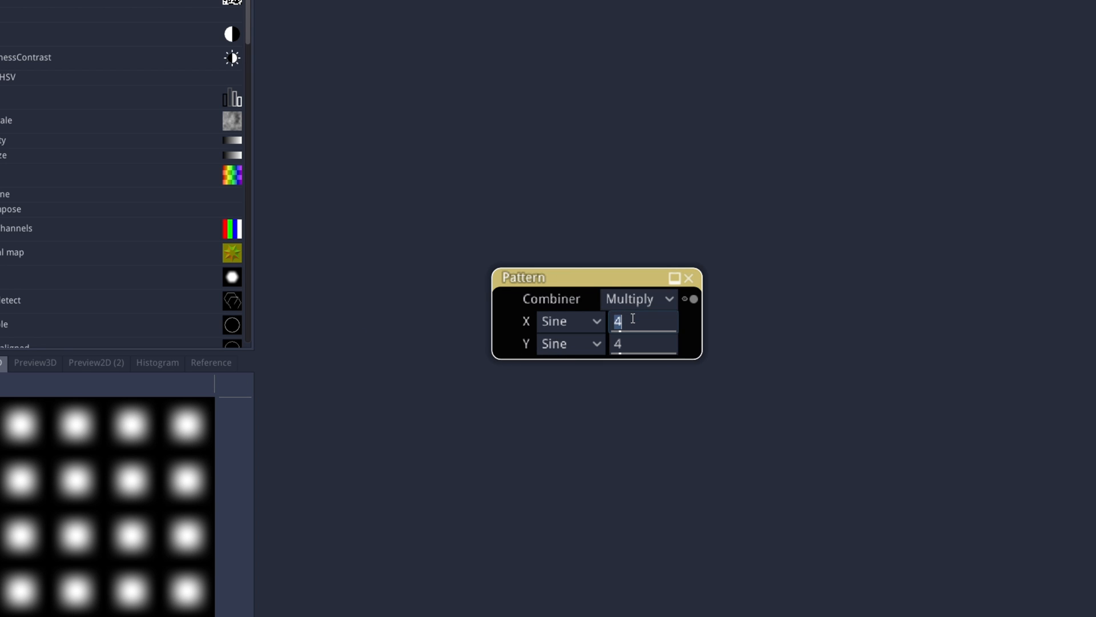
text(16)
text(colo)
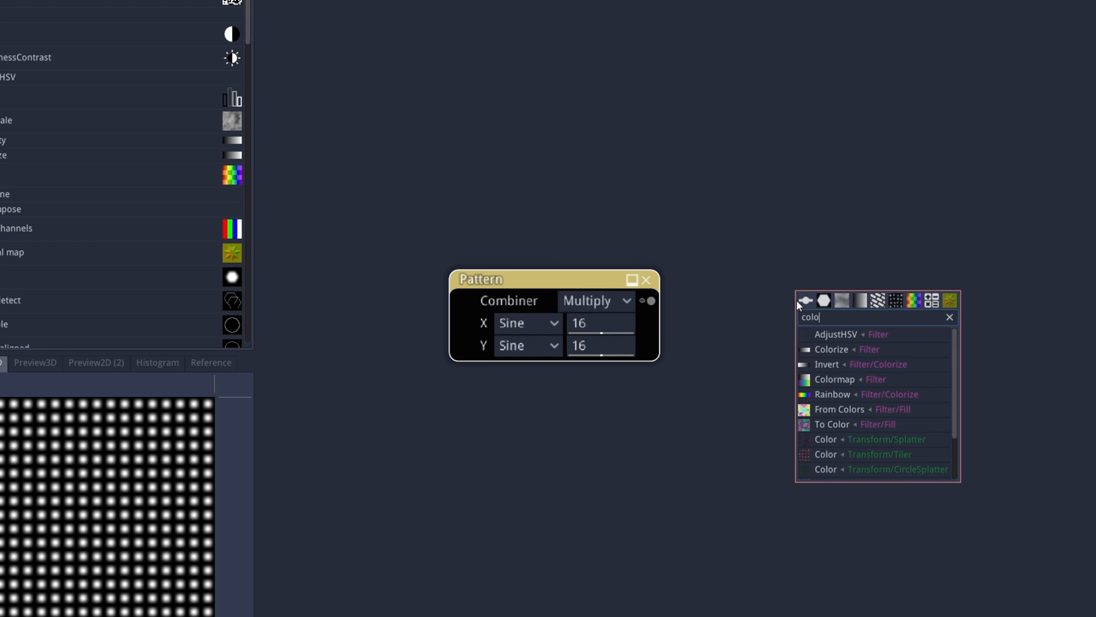
click(832, 349)
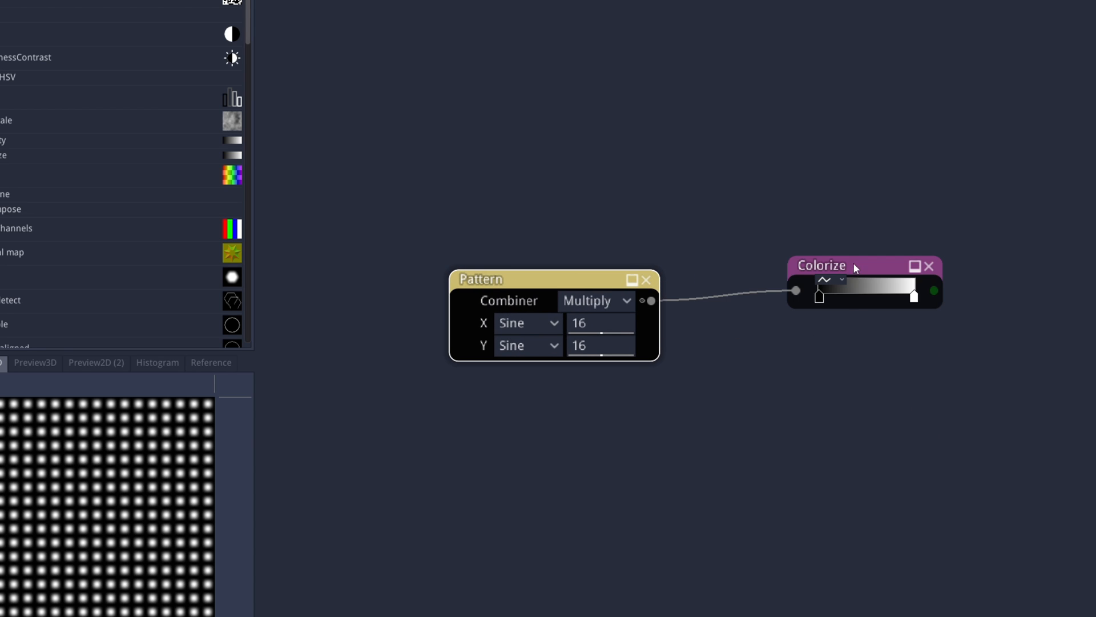
drag(822, 264, 899, 283)
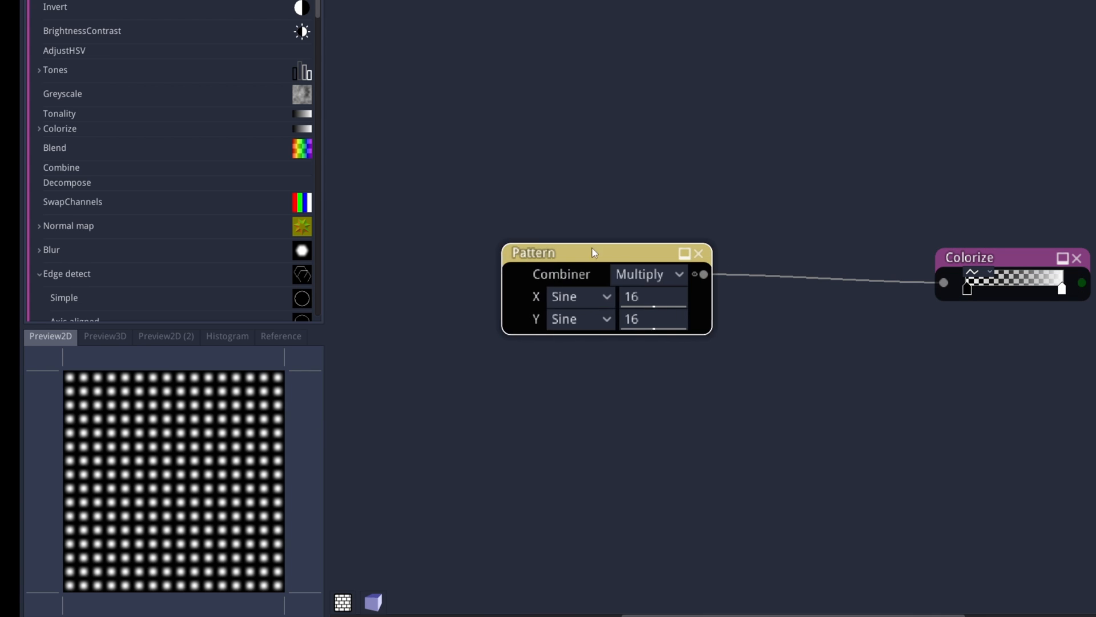
drag(593, 252, 466, 257)
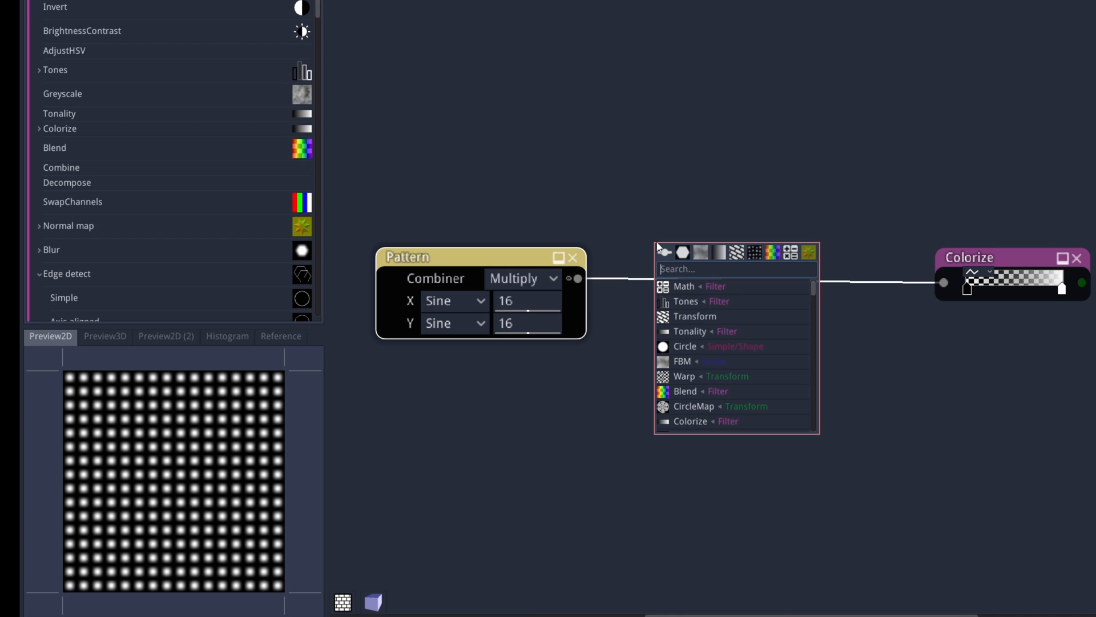
Insert a Tones Step node between Pattern and Colorize and tune its Value threshold for crisp dots
text(step)
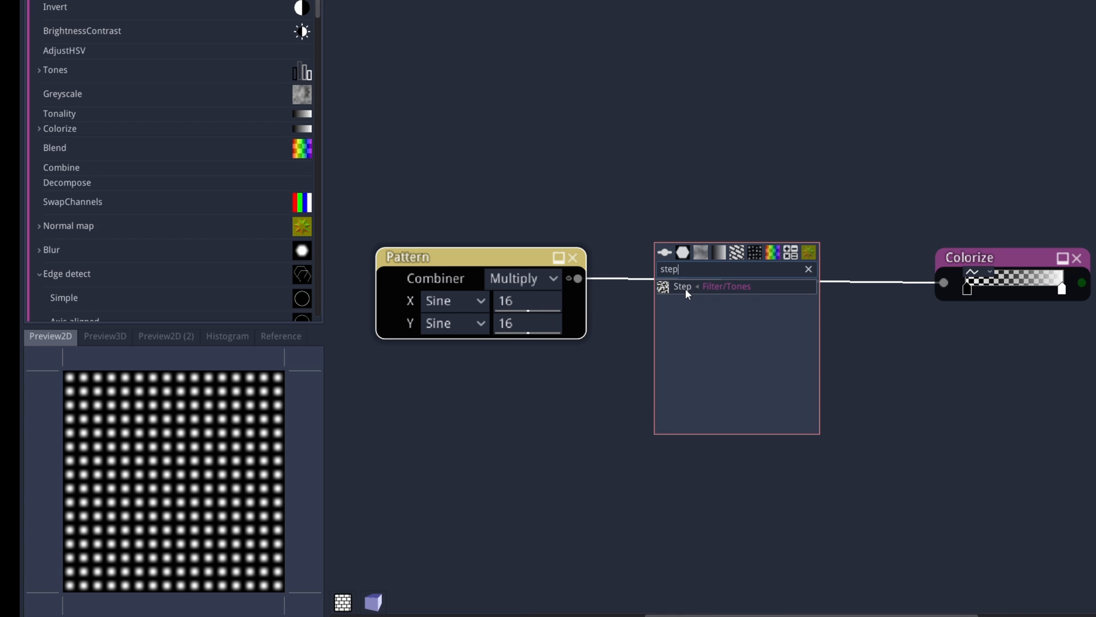
click(681, 285)
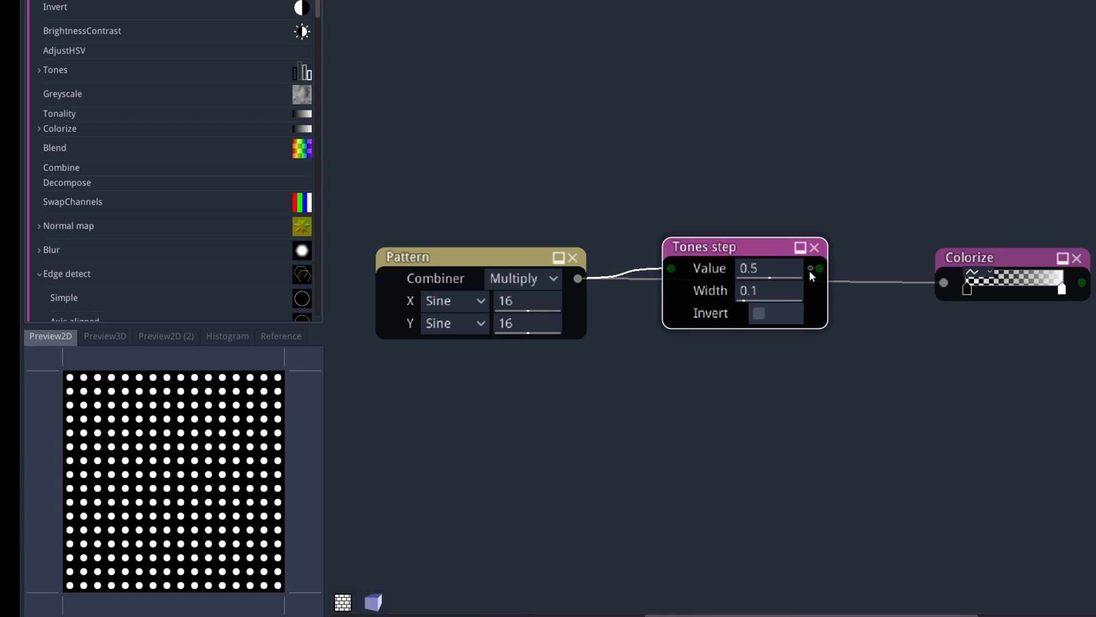
mouse_move(708, 327)
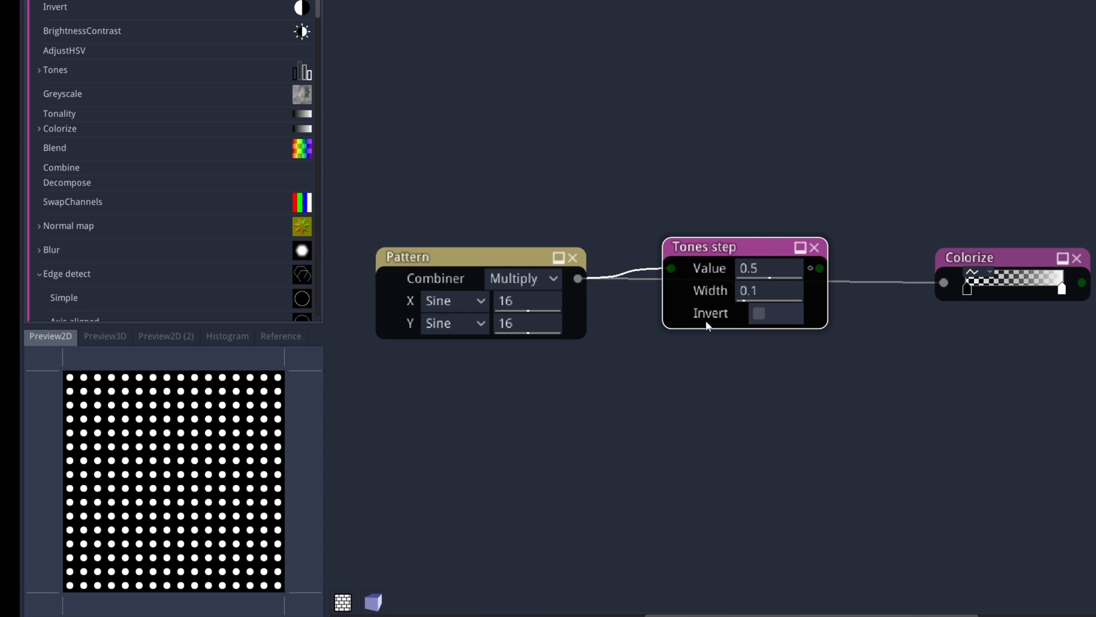
text(1)
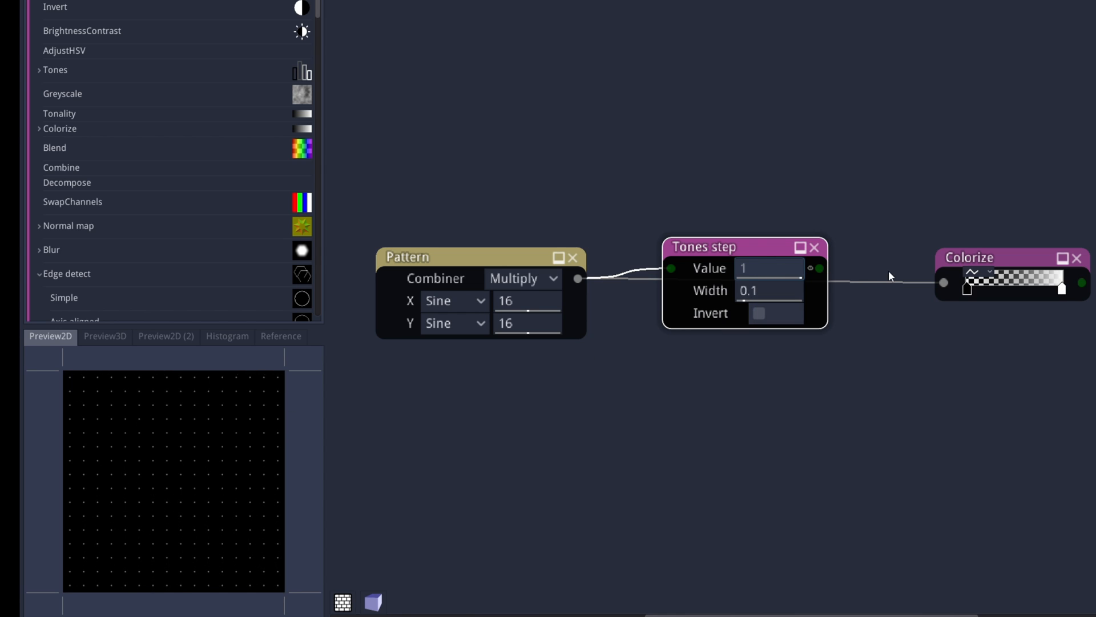
drag(769, 267, 735, 267)
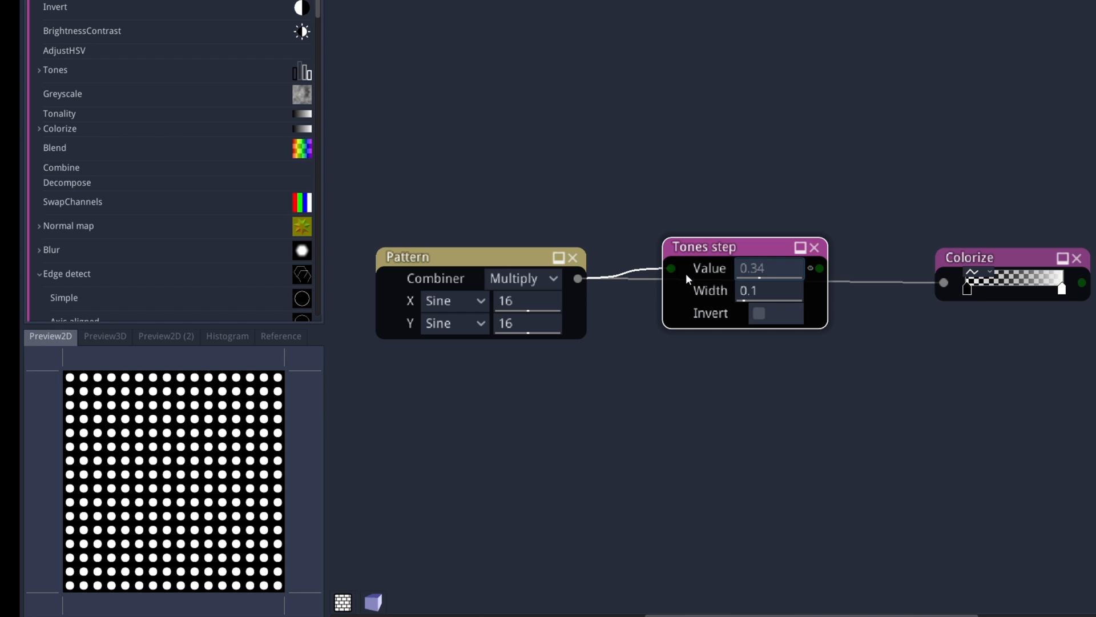
click(768, 267)
text(0.4)
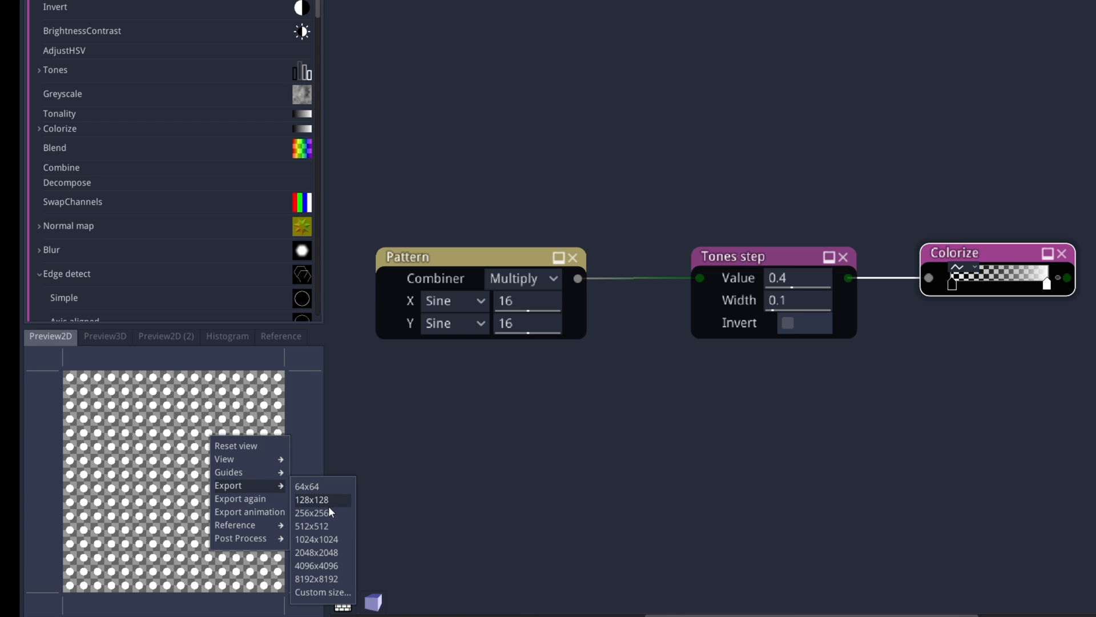
Export the dot pattern from the Preview2D panel at a chosen resolution
click(312, 500)
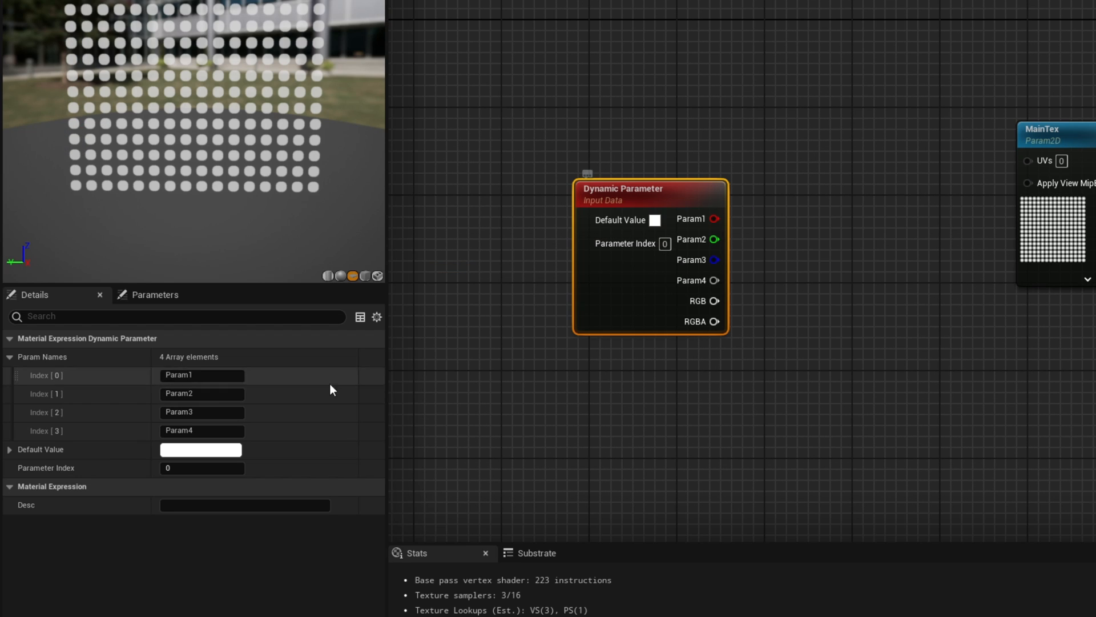
Name the dot texture parameter MainTex with tiling inputs, then rename its duplicate NoiseTex
text(MainTex)
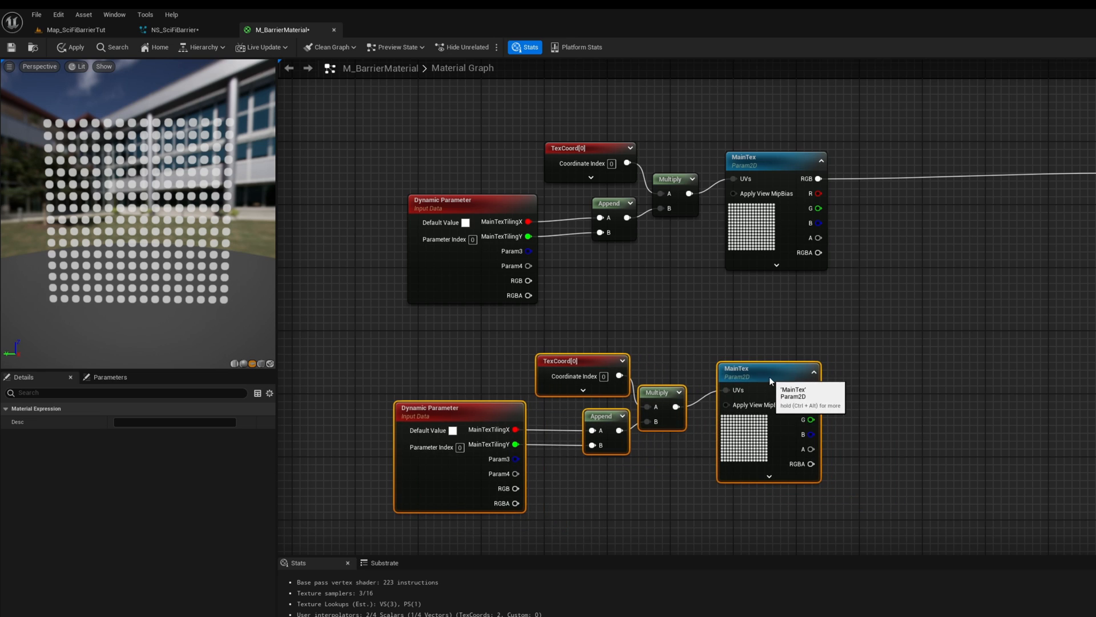
click(741, 369)
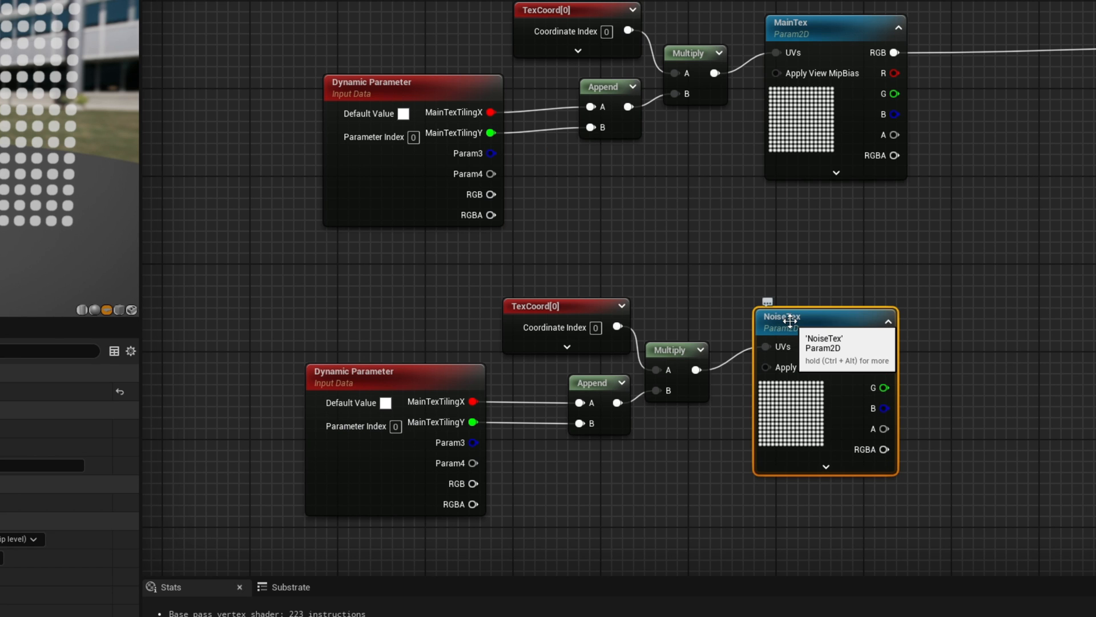
mouse_move(831, 406)
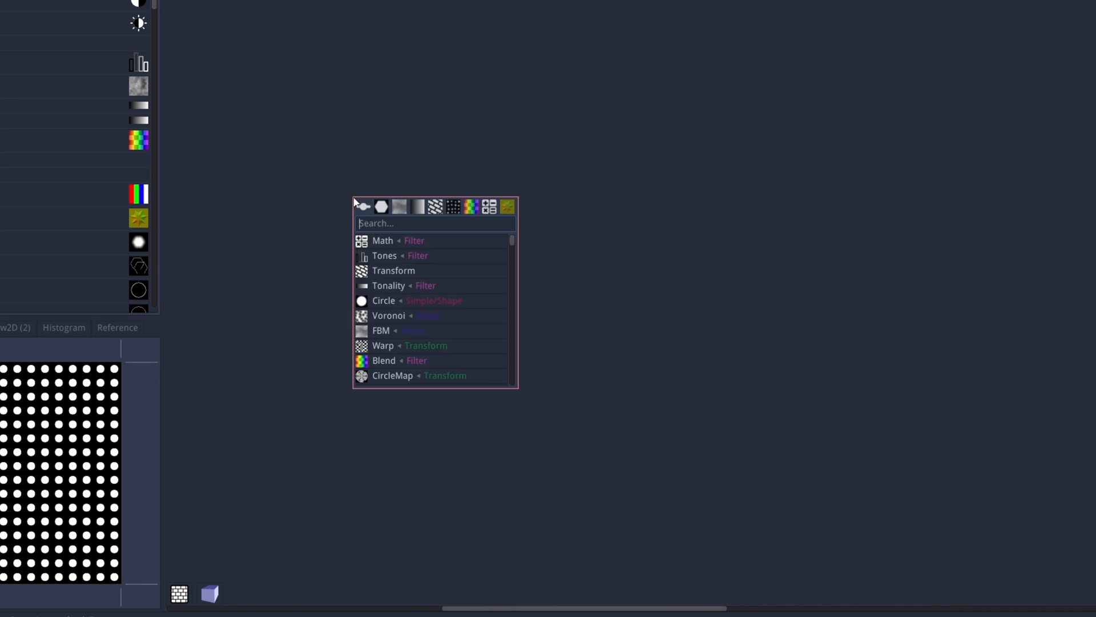
Add an FBM Noise node scaled to 8 on both axes and feed it into a Tones filter
text(noise)
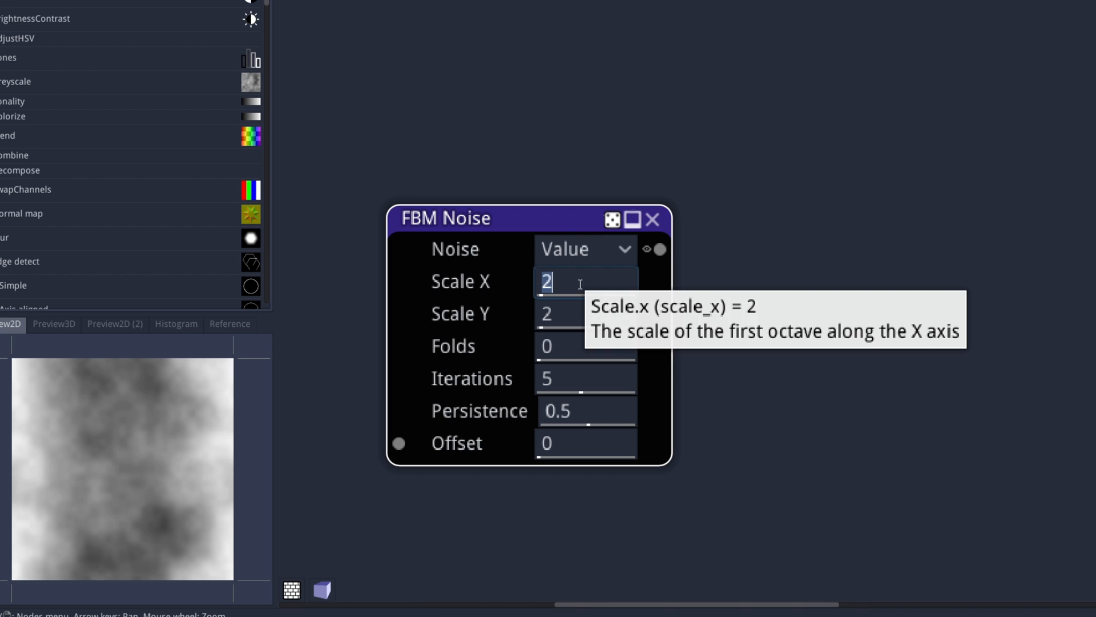
text(8)
text(ton)
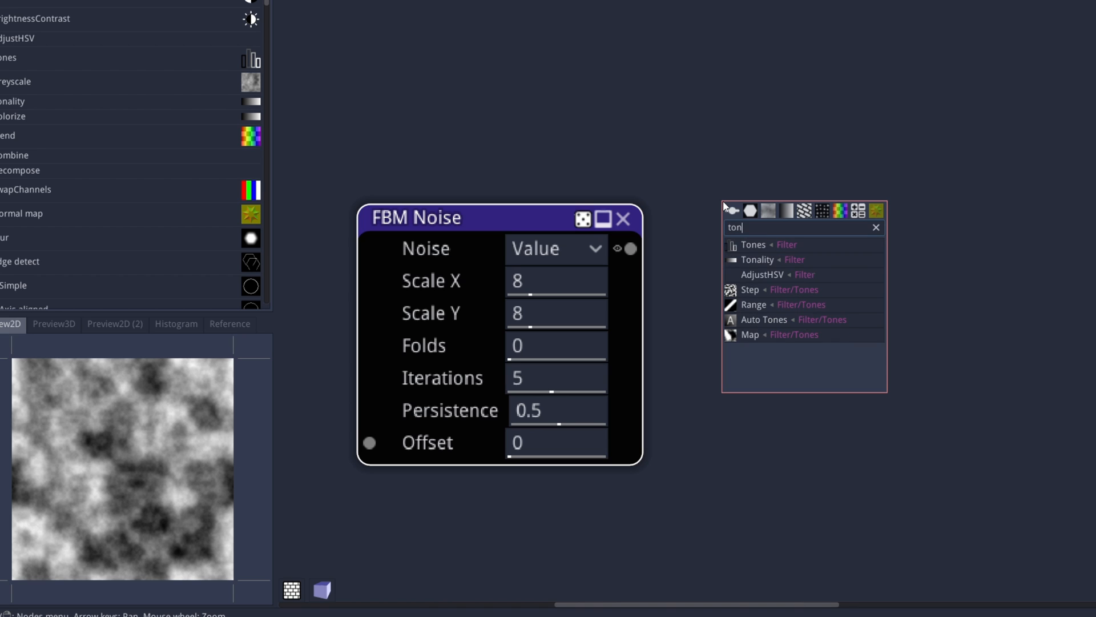
click(754, 245)
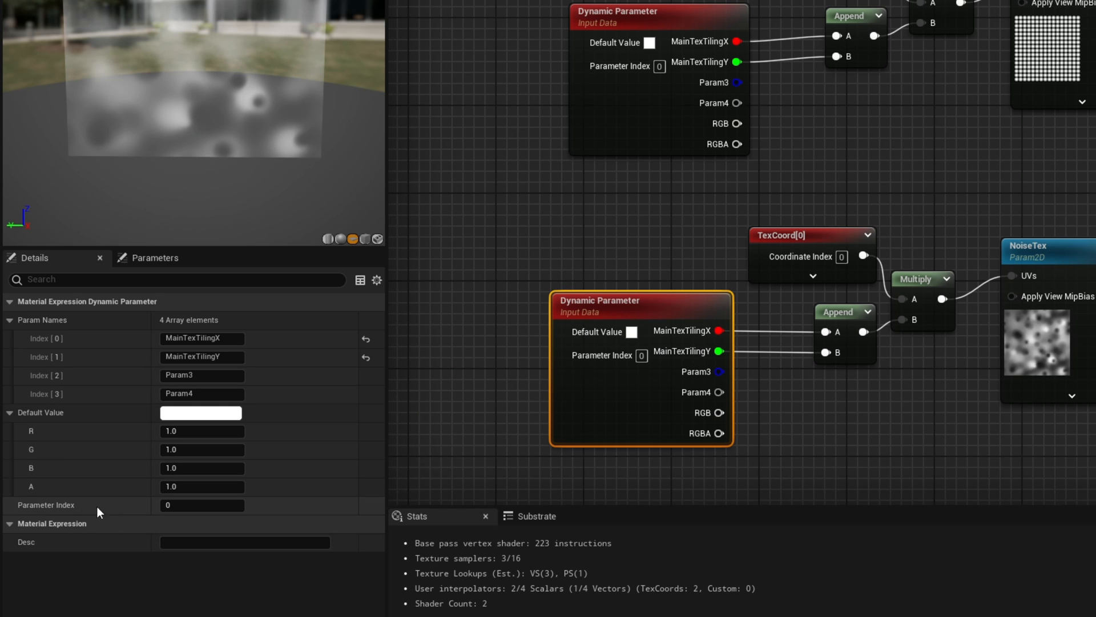
Set the noise Dynamic Parameter to index 1 and rename its outputs to NoiseTexTiling X/Y and NoiseTexSpeed X/Y
click(201, 505)
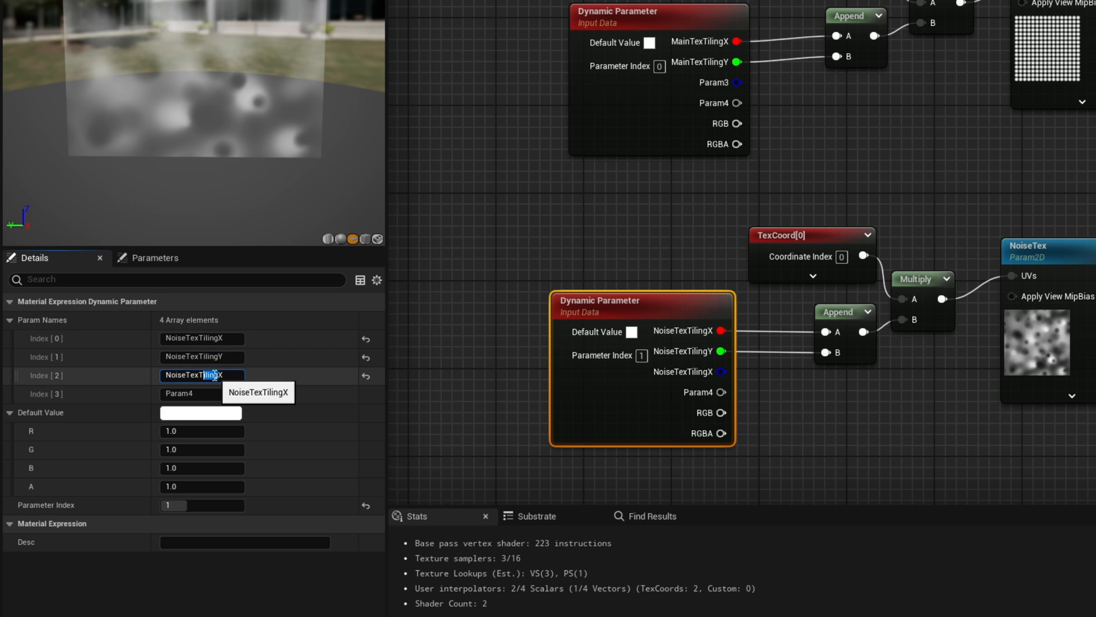
text(NoiseTexSpeedX)
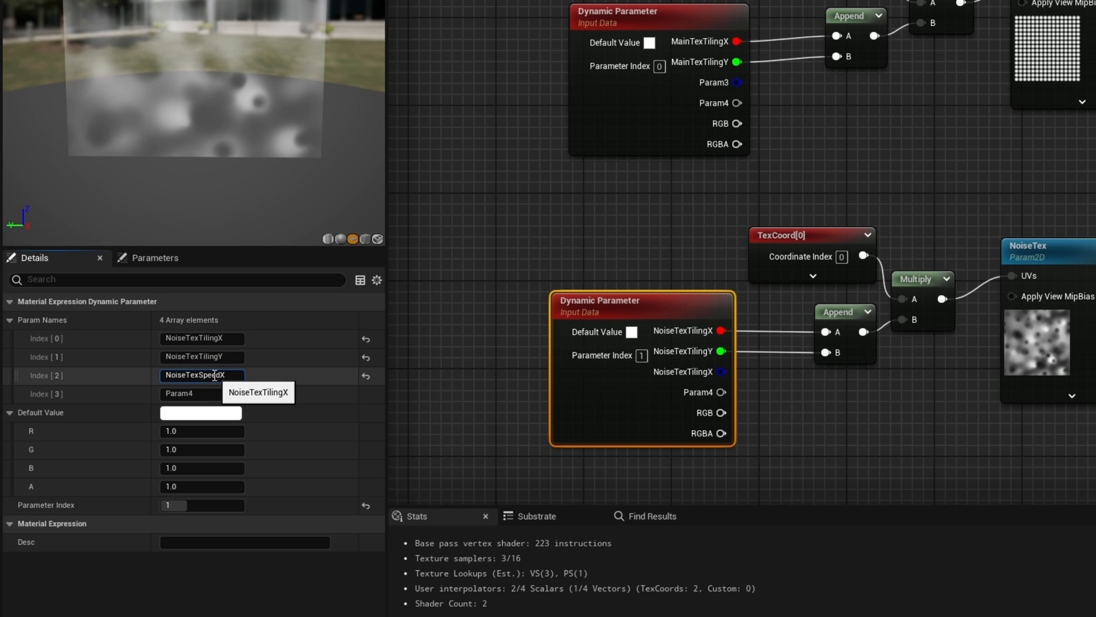
triple_click(201, 376)
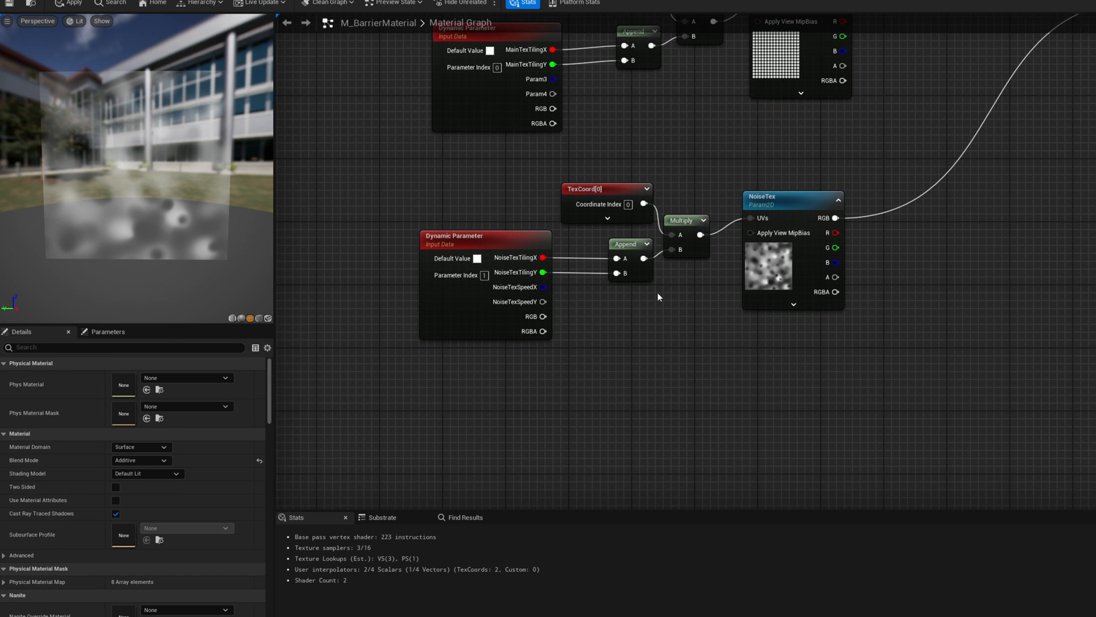
Multiply Time by NoiseTexSpeedX/Y and combine the results with an AppendMany node
click(616, 311)
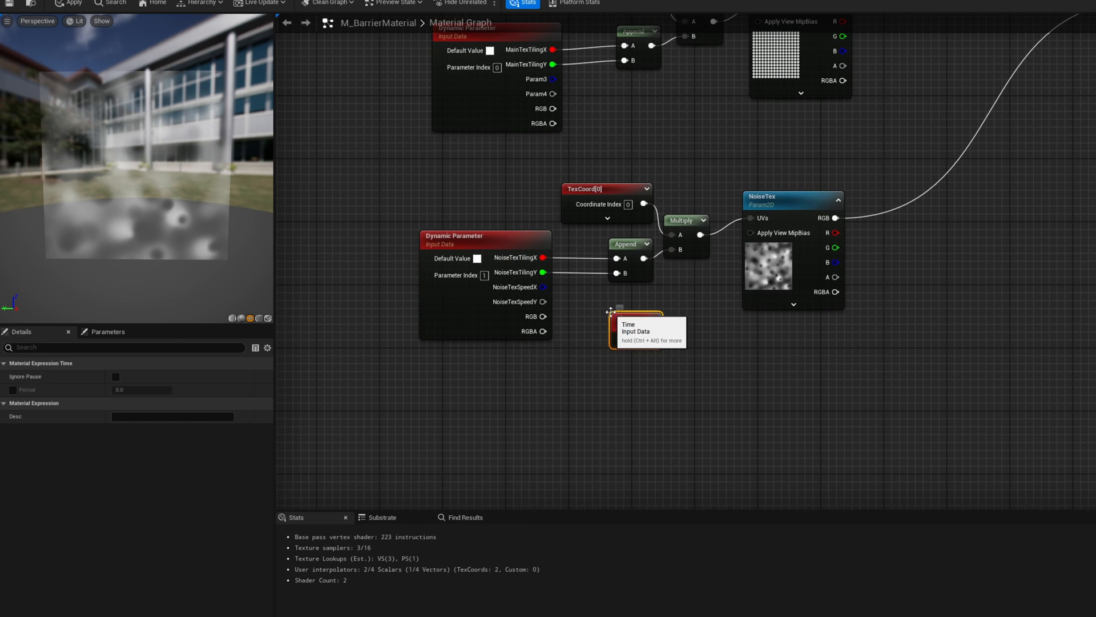
drag(608, 310, 482, 293)
text(app)
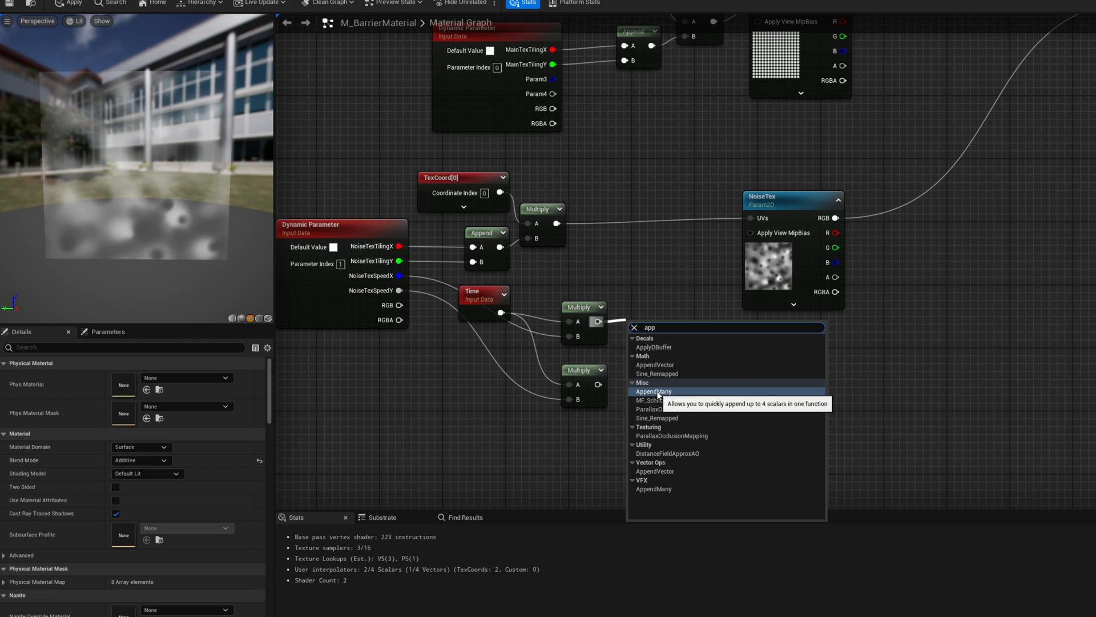
click(653, 391)
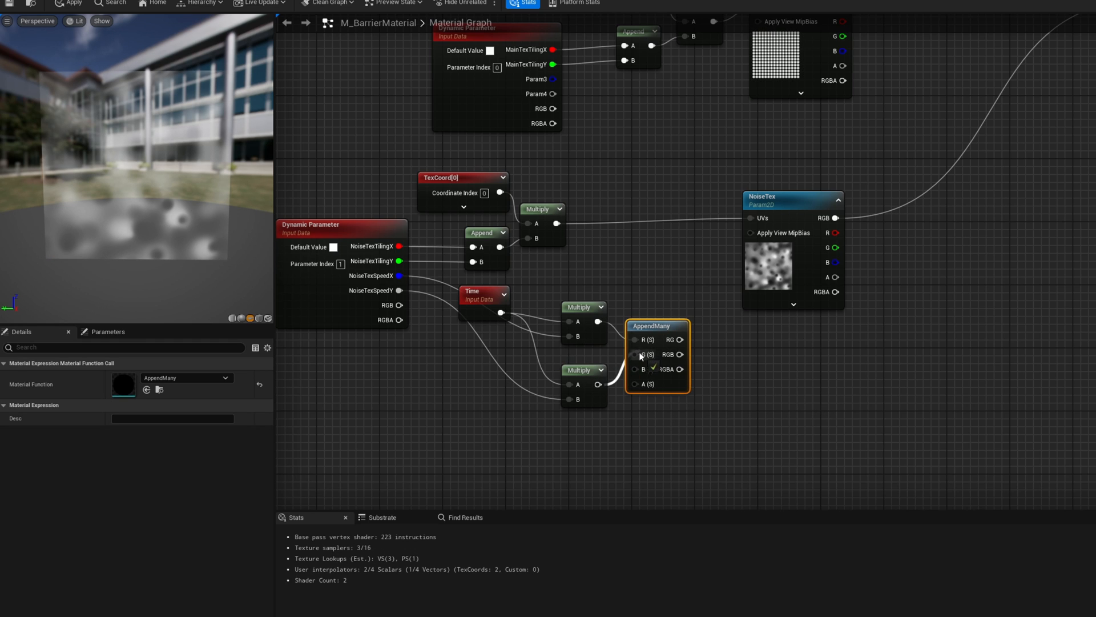
mouse_move(671, 340)
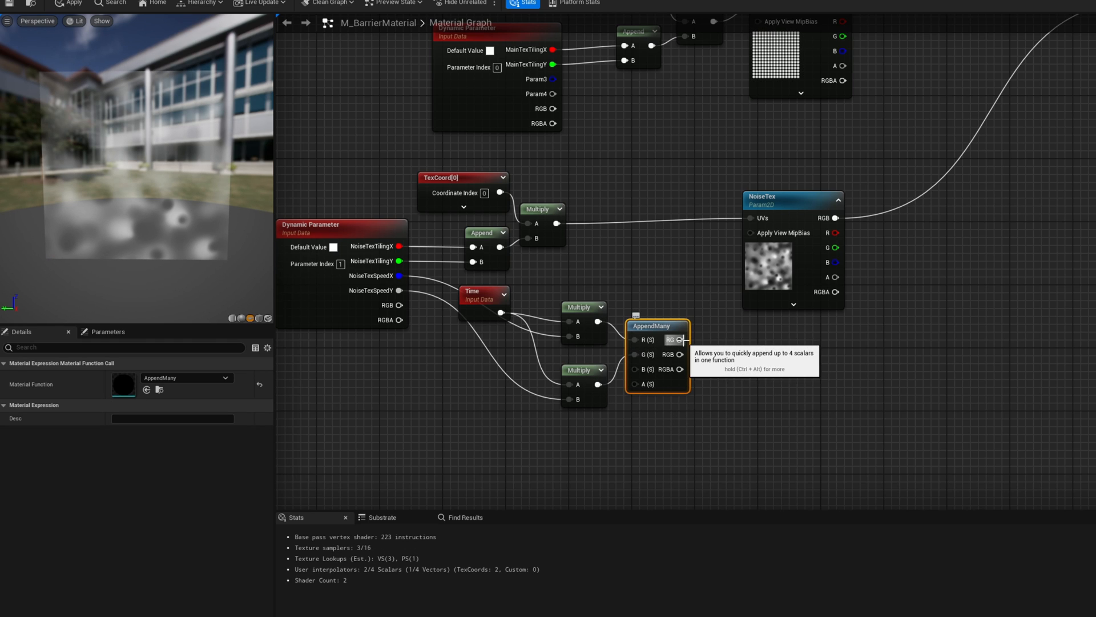
Add the speed-scaled offset to the tiled UVs and feed it into the NoiseTex UVs
text(add)
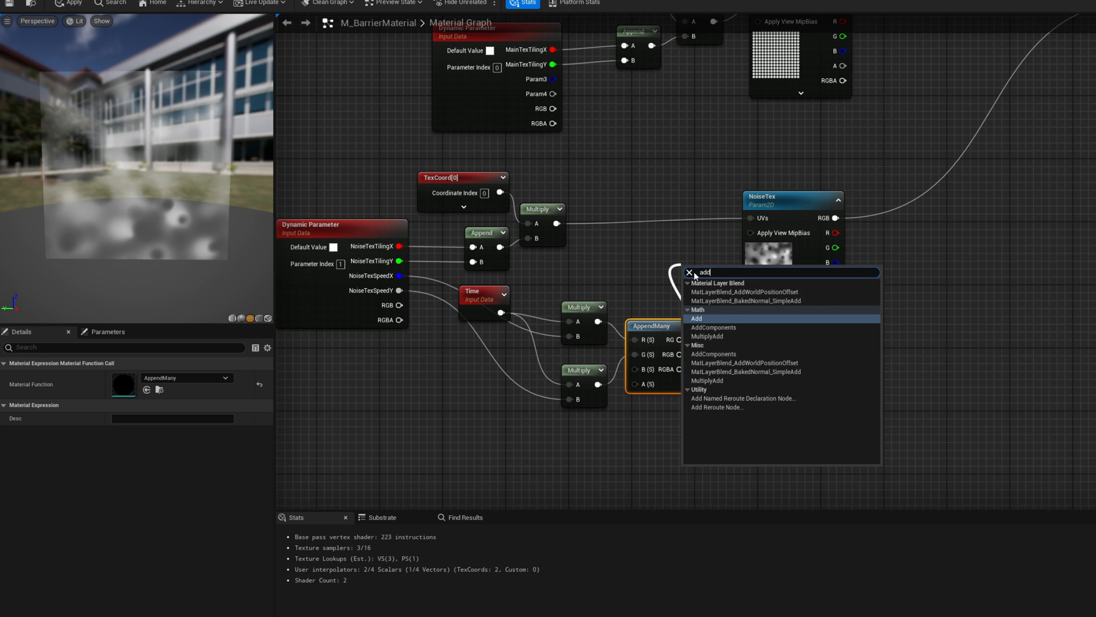
click(696, 318)
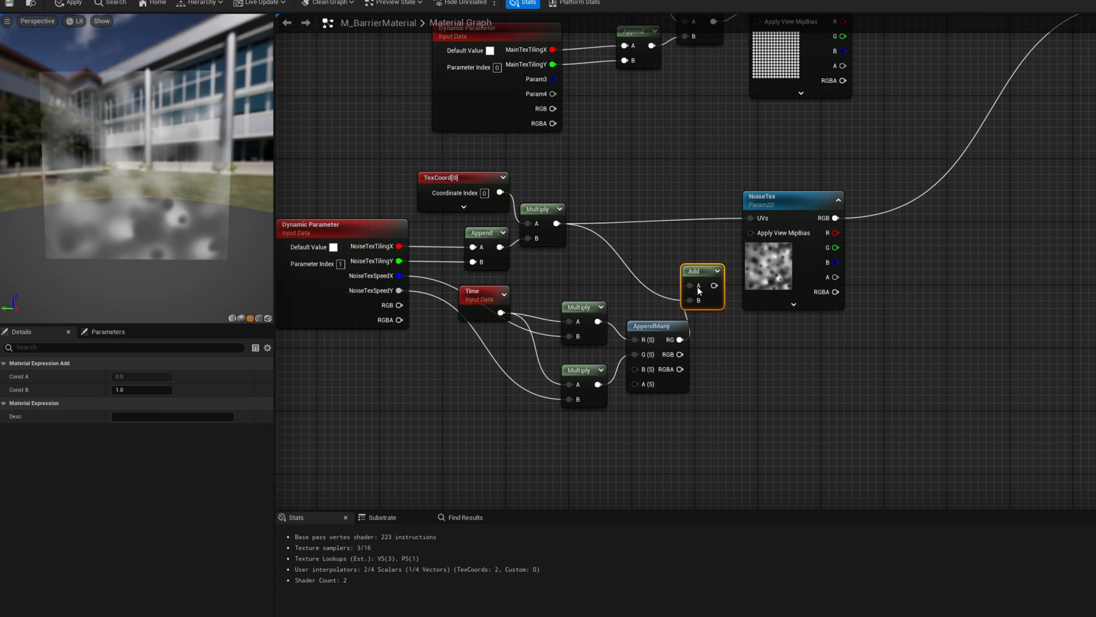
drag(701, 286, 684, 252)
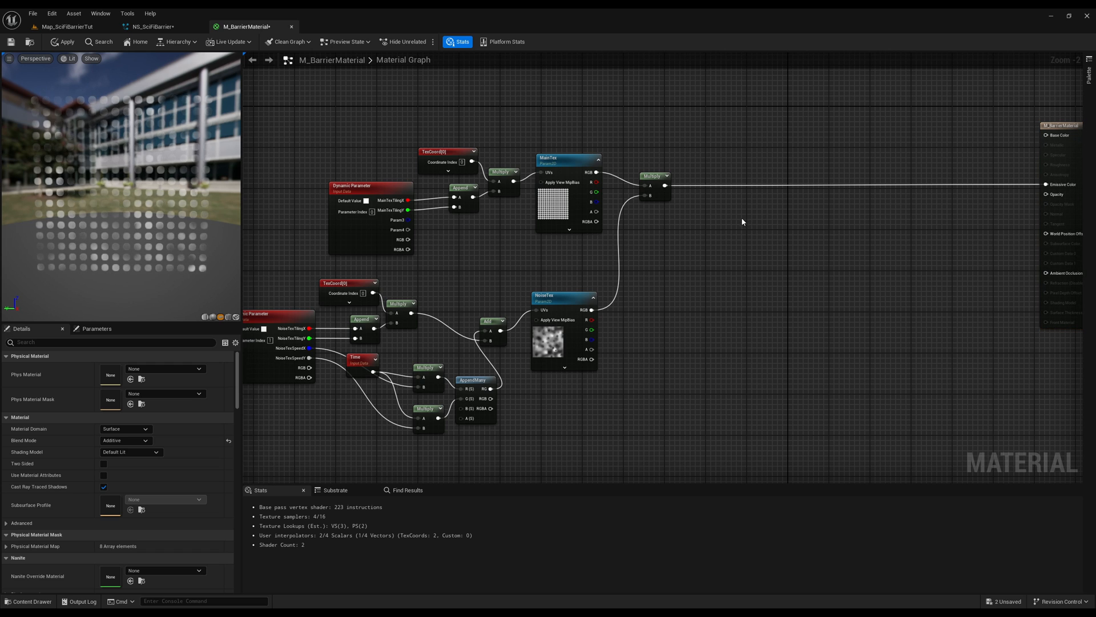
mouse_move(603, 302)
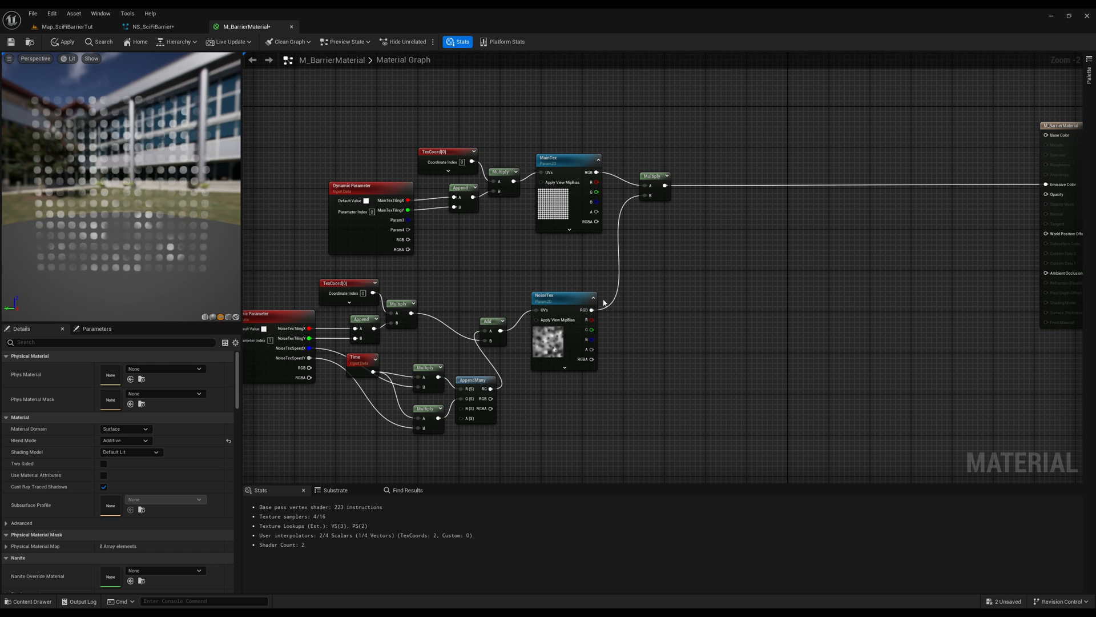
Duplicate the NoiseTex sample node and rename the copy BorderTex
click(563, 294)
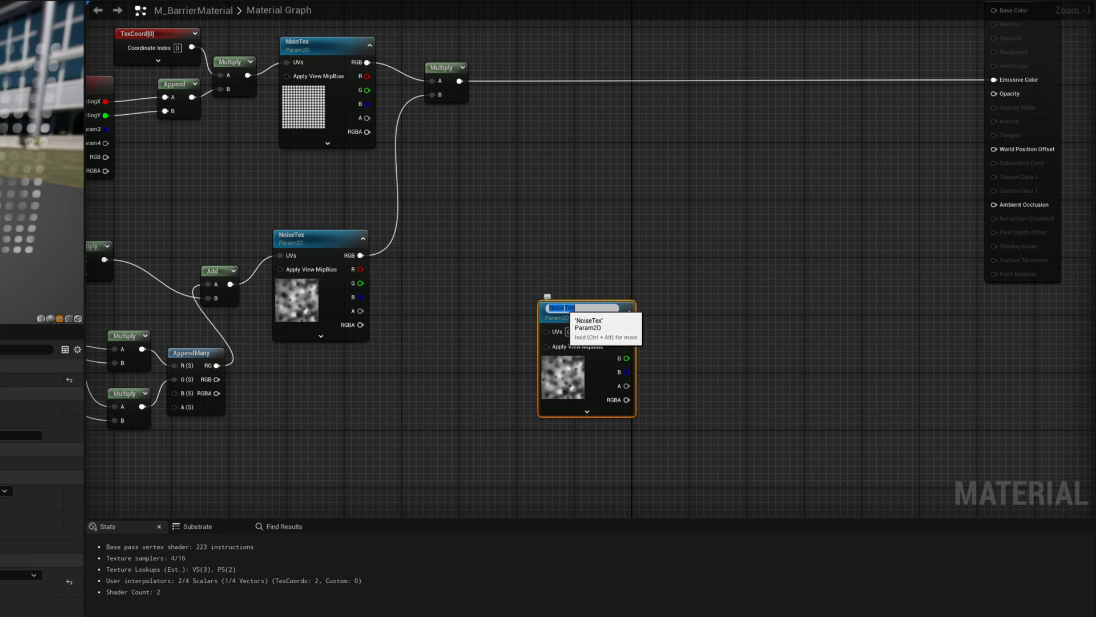
text(BorderTex)
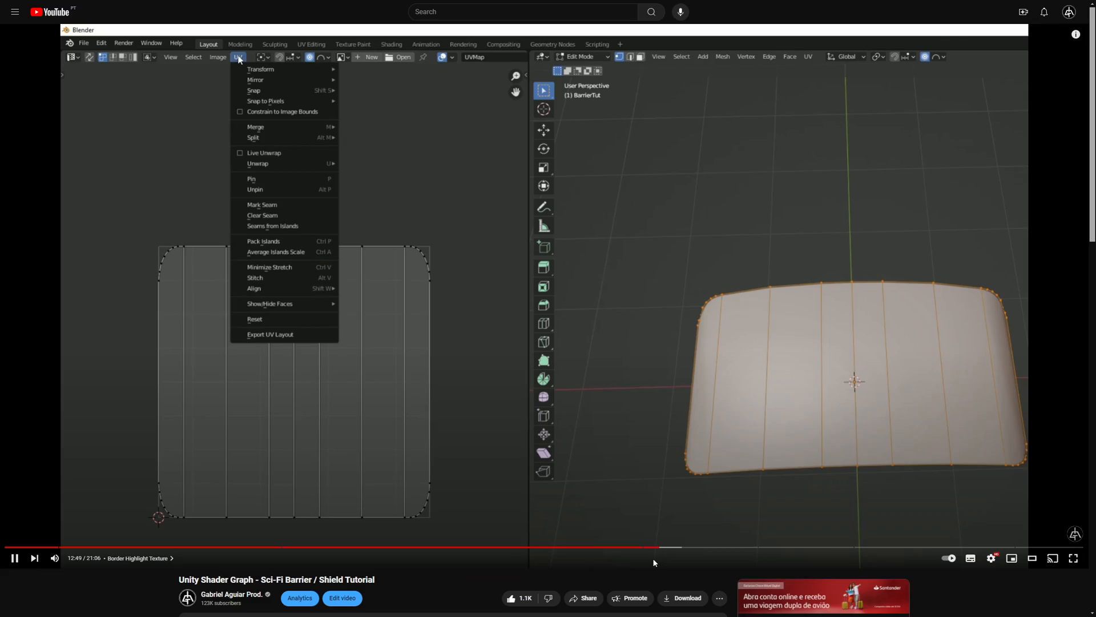
mouse_move(293, 348)
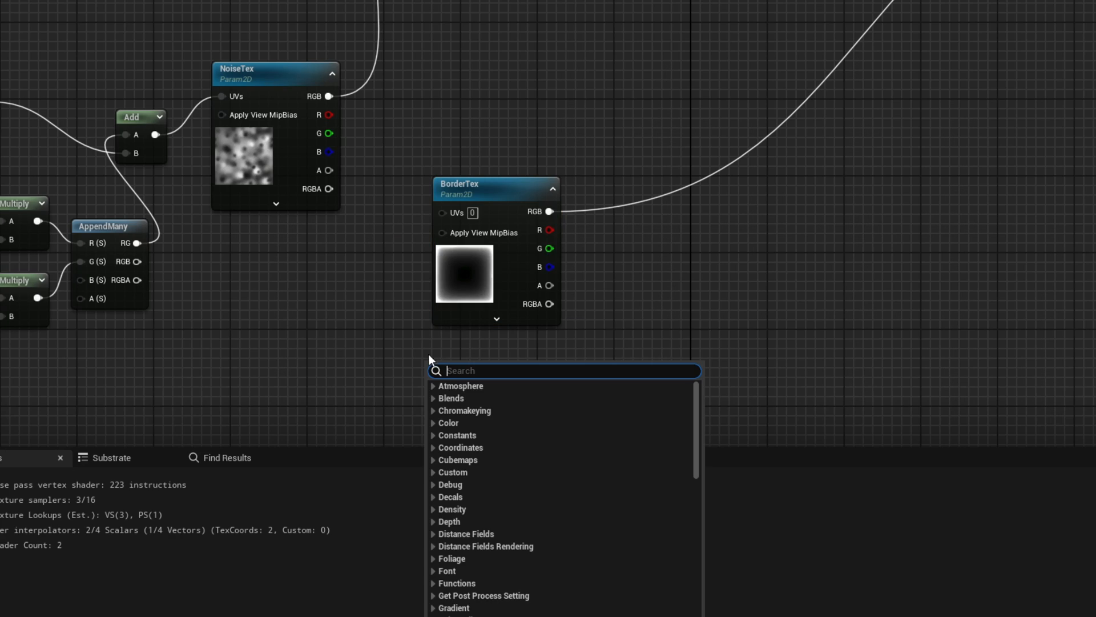
Multiply BorderTex by a Constant3Vector BorderColor set to R 5, G 0.85, B 0.5 for emissive
text(constant)
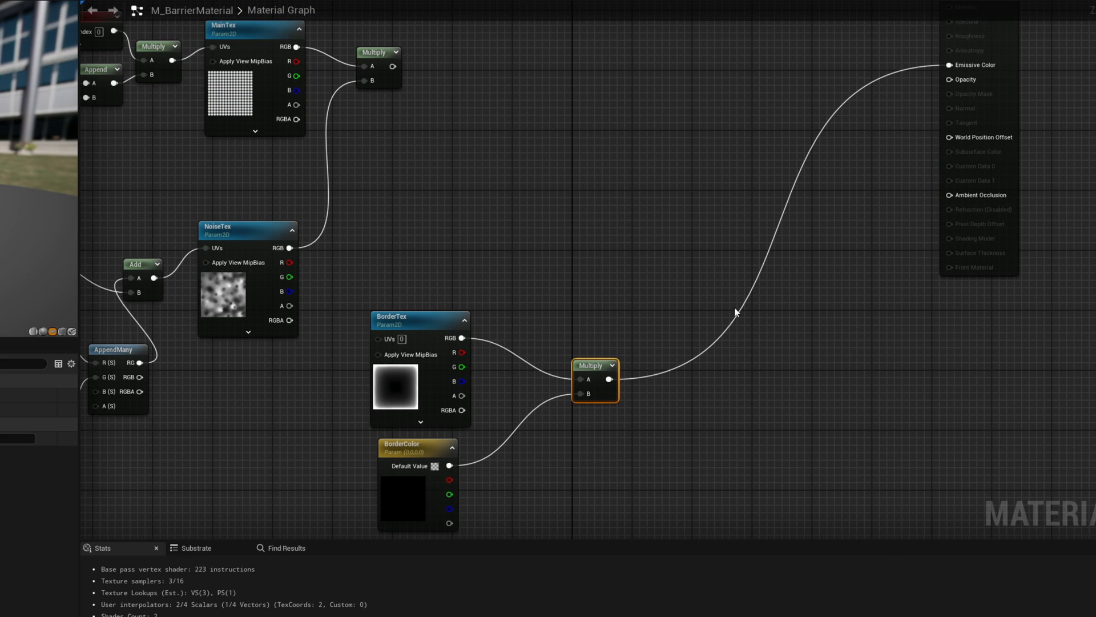
click(434, 466)
text(5)
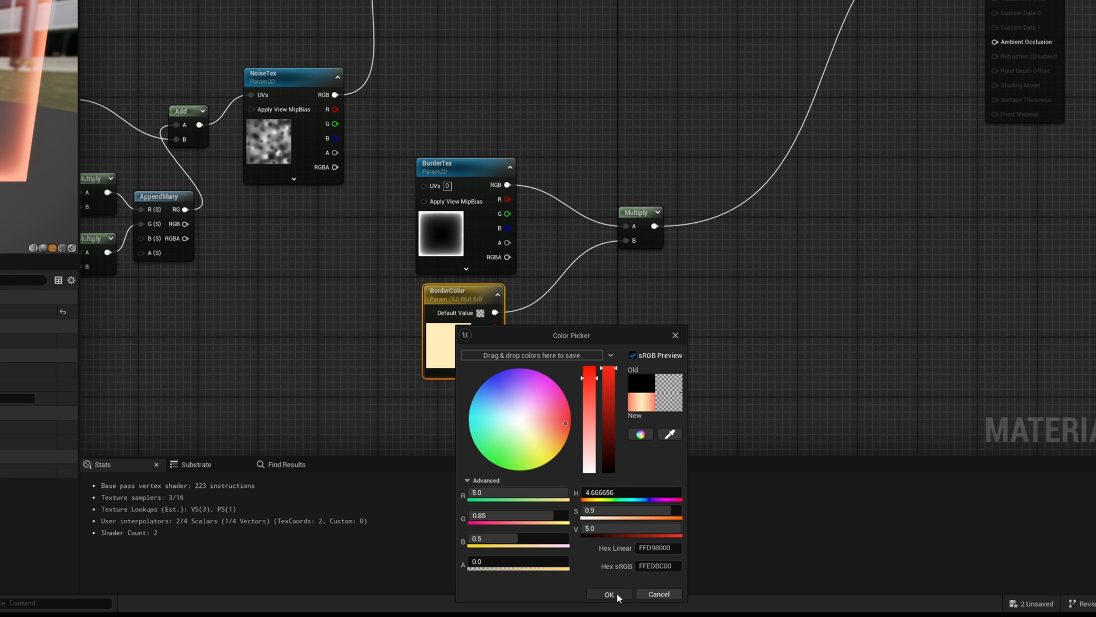
click(606, 594)
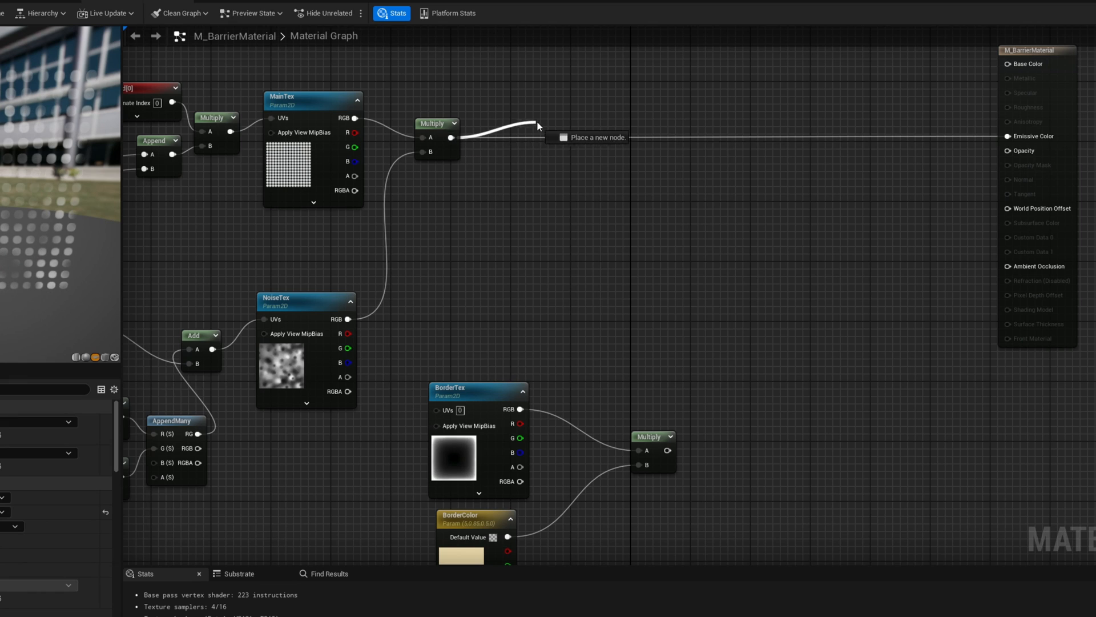
Insert a Subtract node after the dot pattern's Multiply on its way to Emissive Color
text(sub)
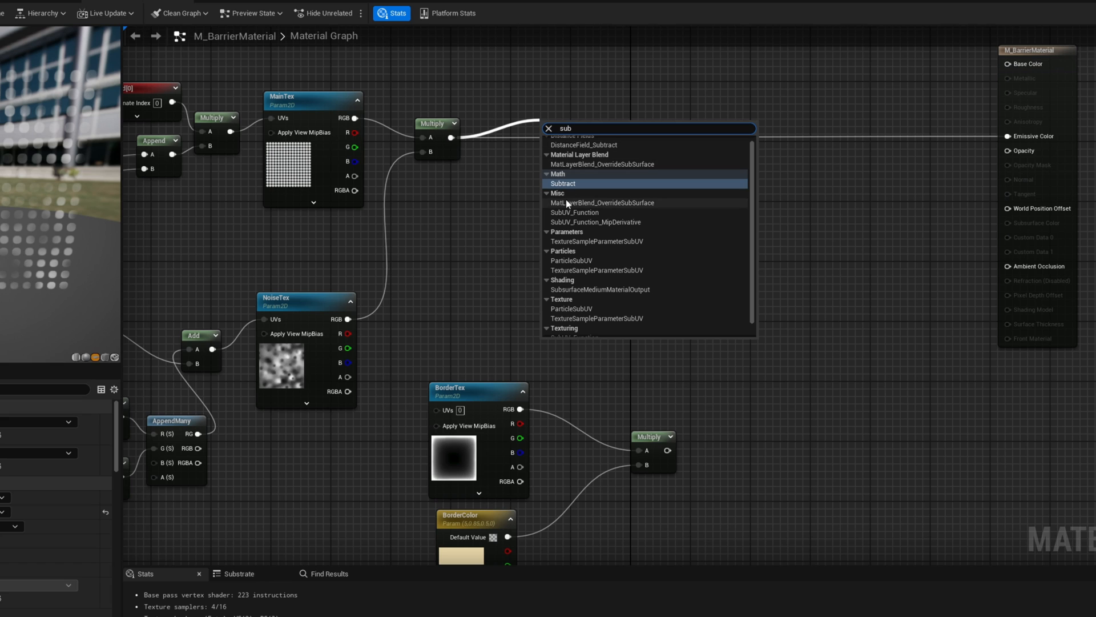
click(563, 183)
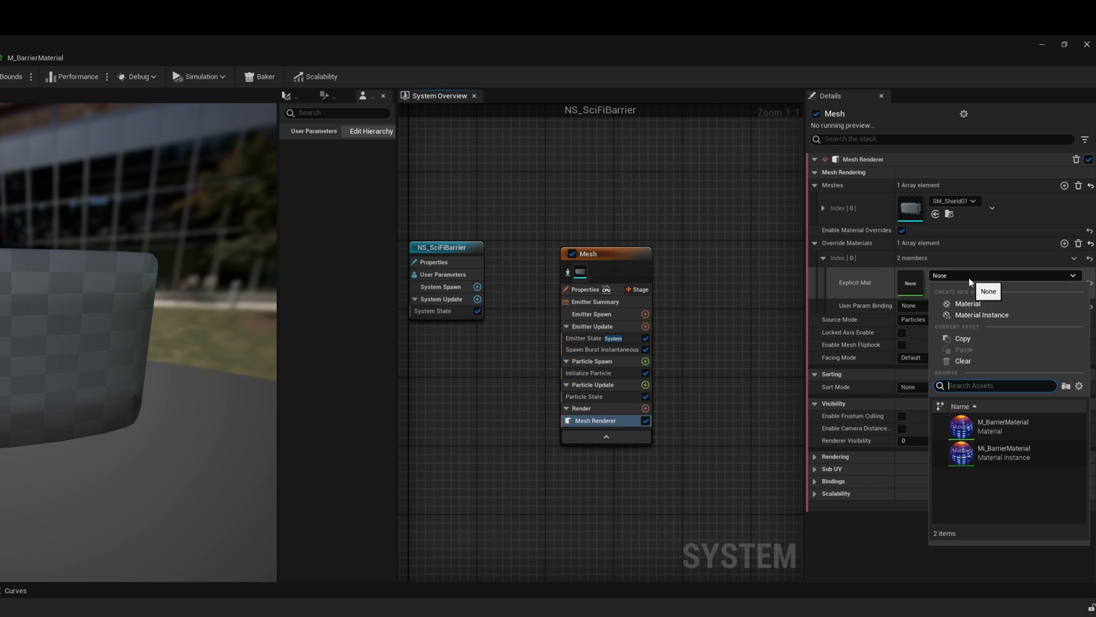
Assign MI_BarrierMaterial as the mesh renderer's override and add a Particle Update module
click(1004, 452)
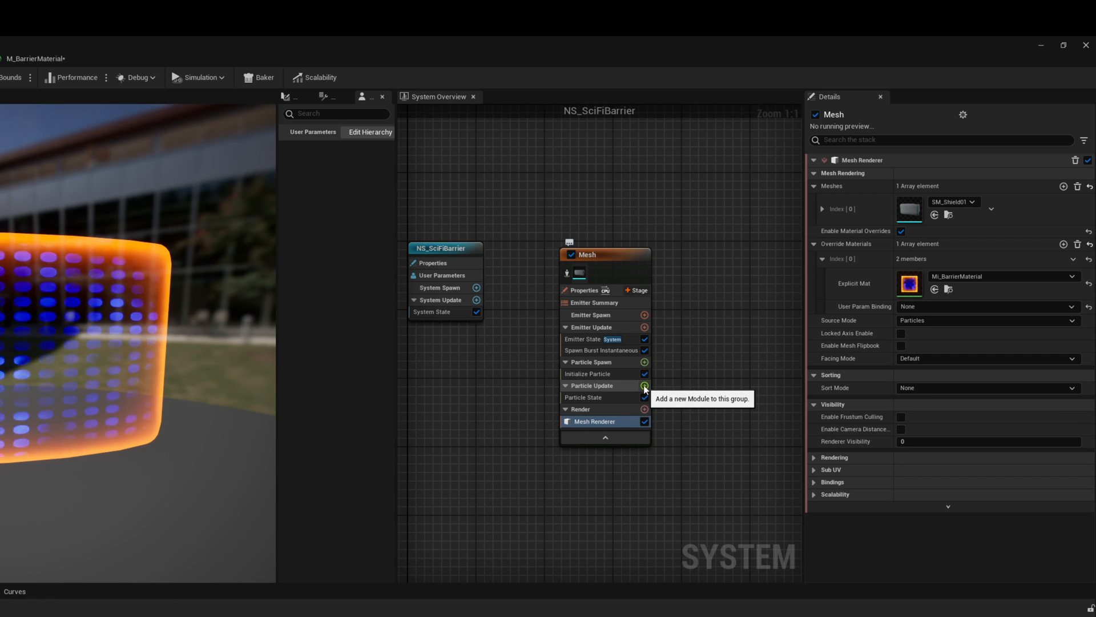
click(644, 385)
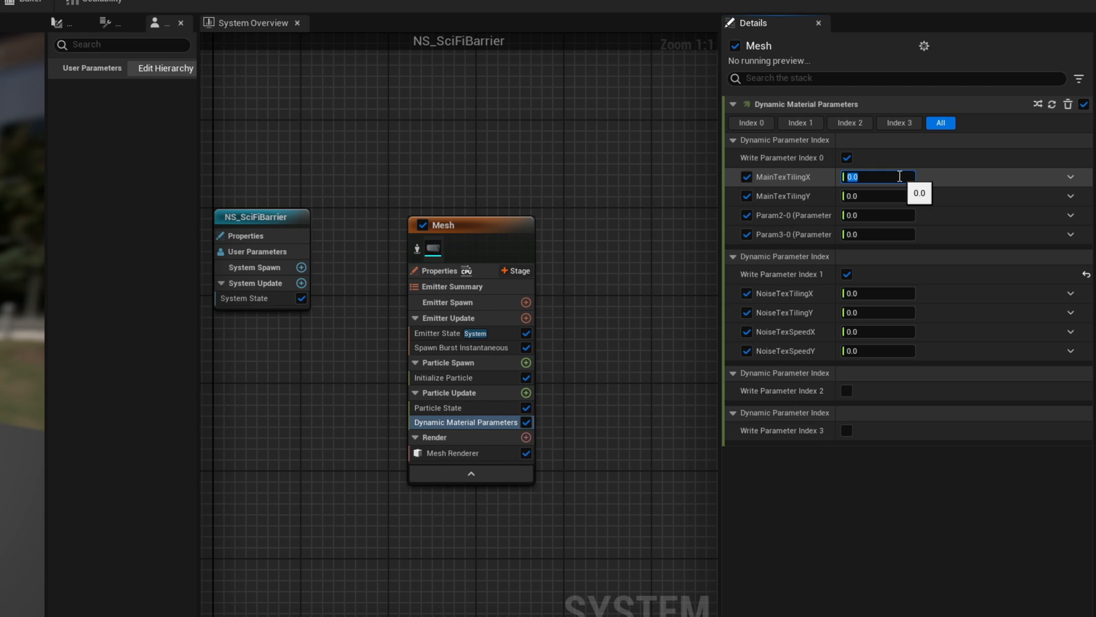
Enter MainTexTilingX 1.6, Y 1.0, NoiseTexTiling 1.0/1.0 and NoiseTexSpeedY 0.2 in Dynamic Material Parameters
text(1.6)
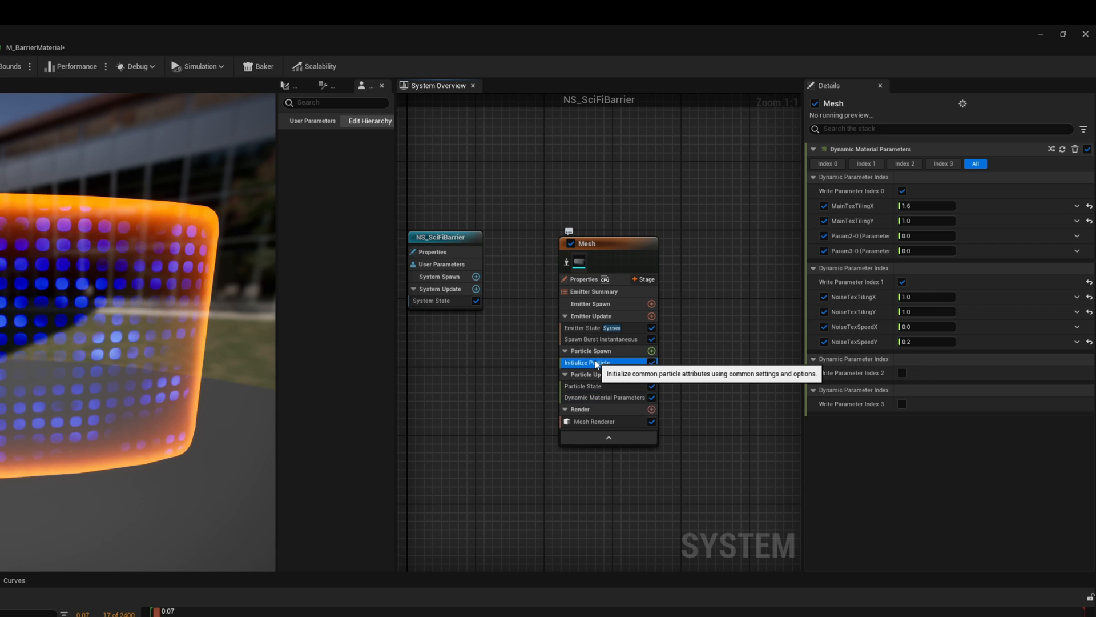
Set Initialize Particle's Mesh Scale Mode to Uniform
click(587, 362)
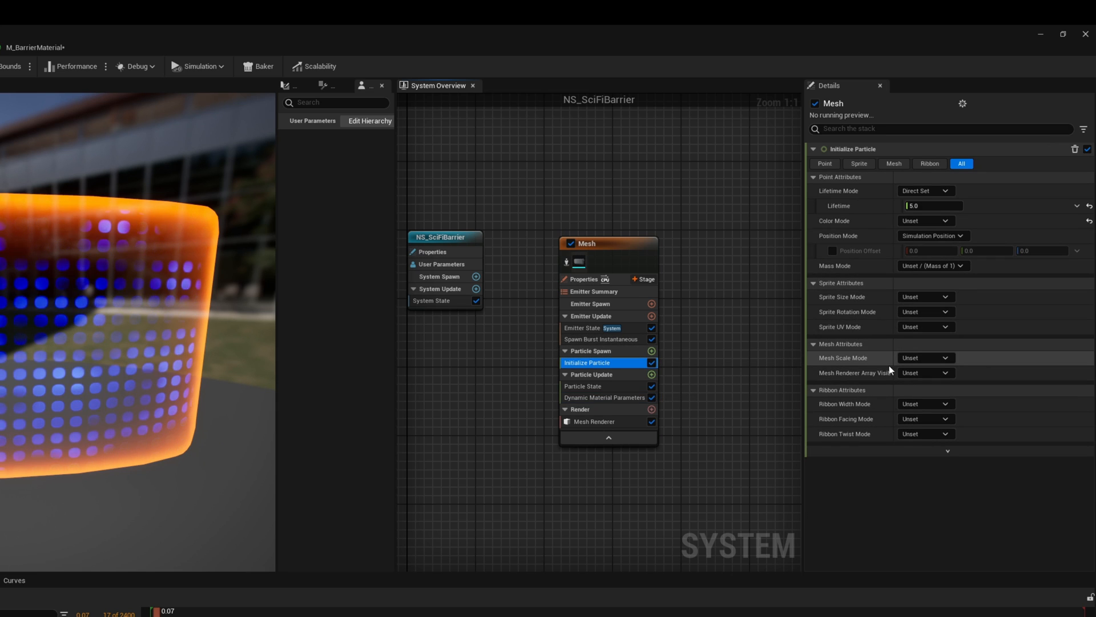
click(924, 357)
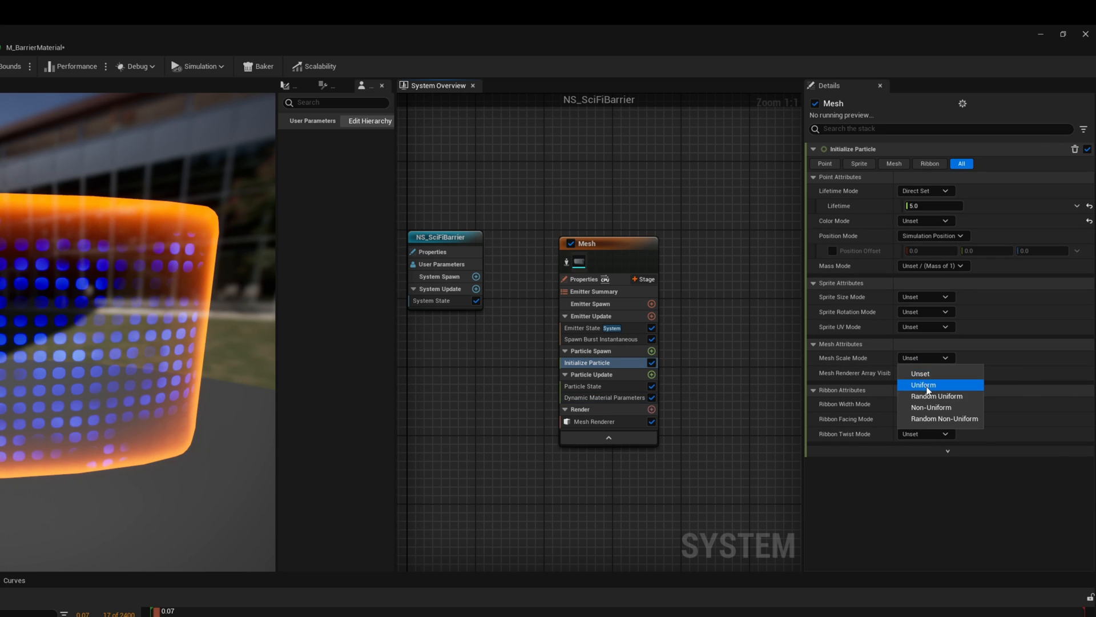
click(923, 385)
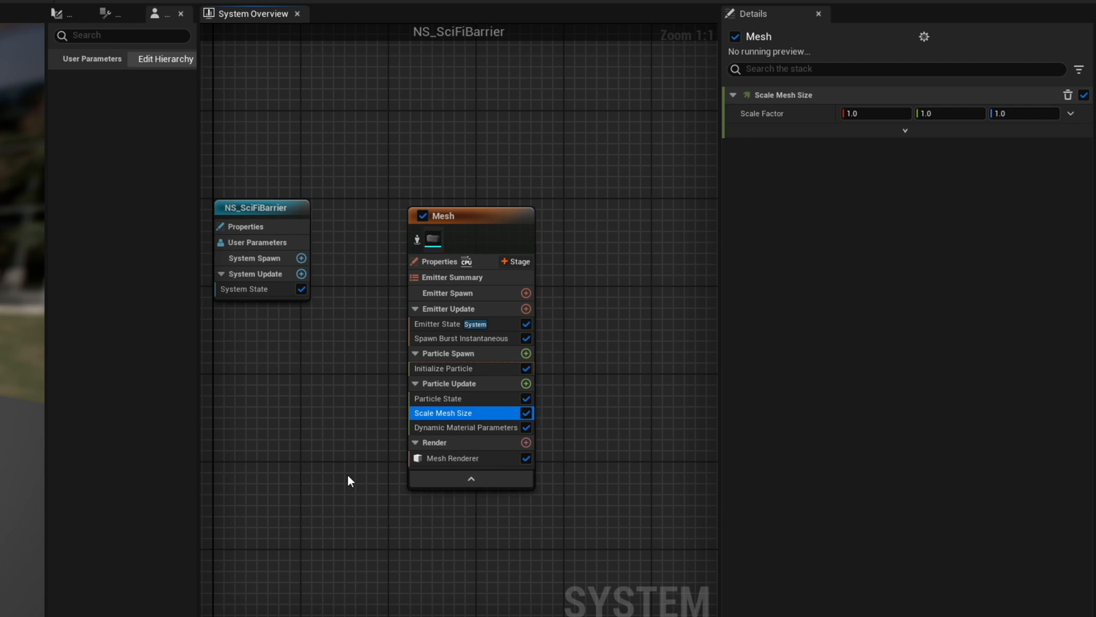
mouse_move(1005, 182)
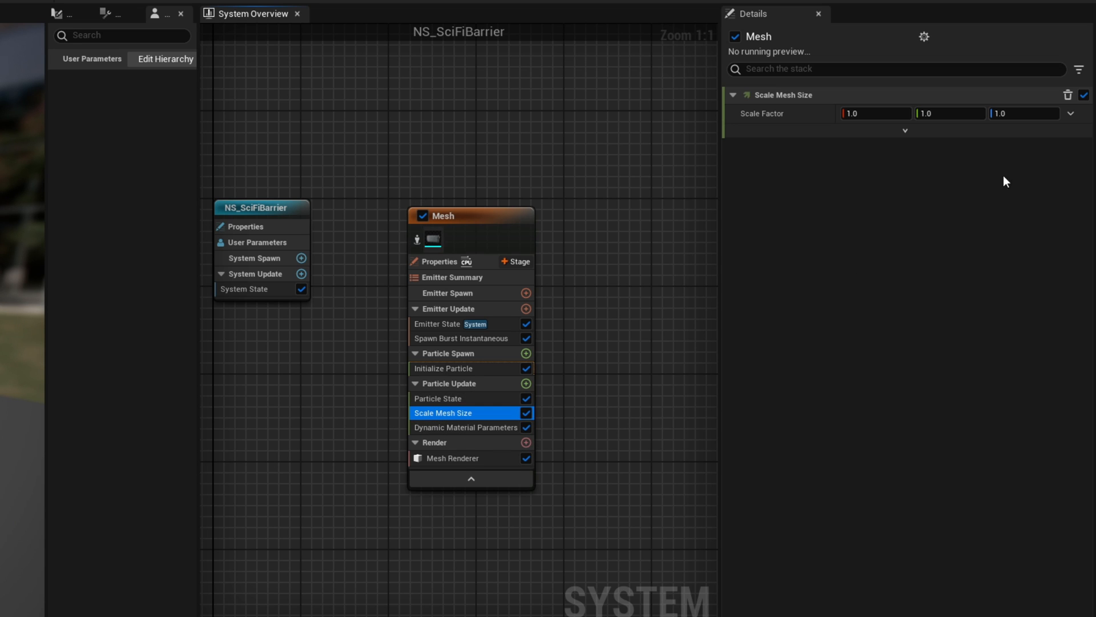
Make the Scale Factor a Make Vector with X/Y 1.0 and Z from a Float from Curve
text(make)
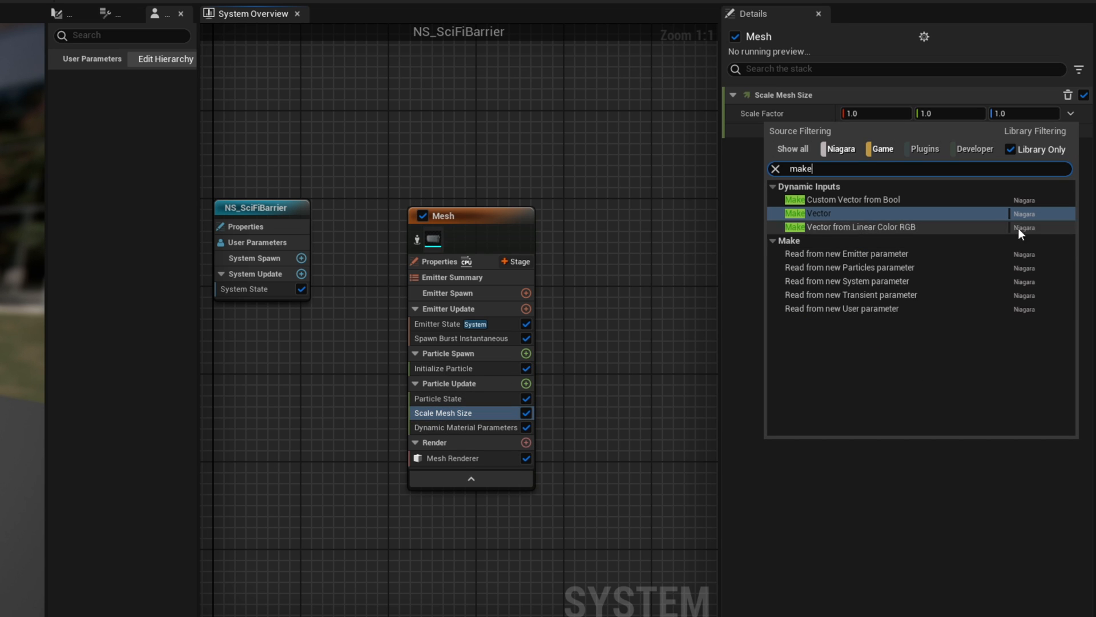
click(816, 213)
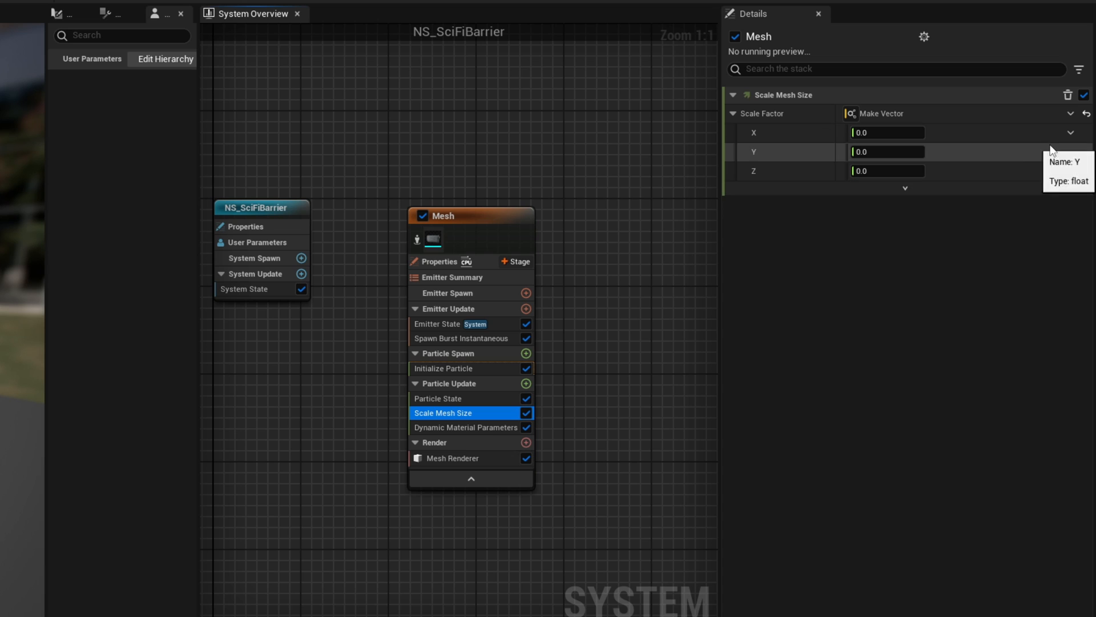
text(cu)
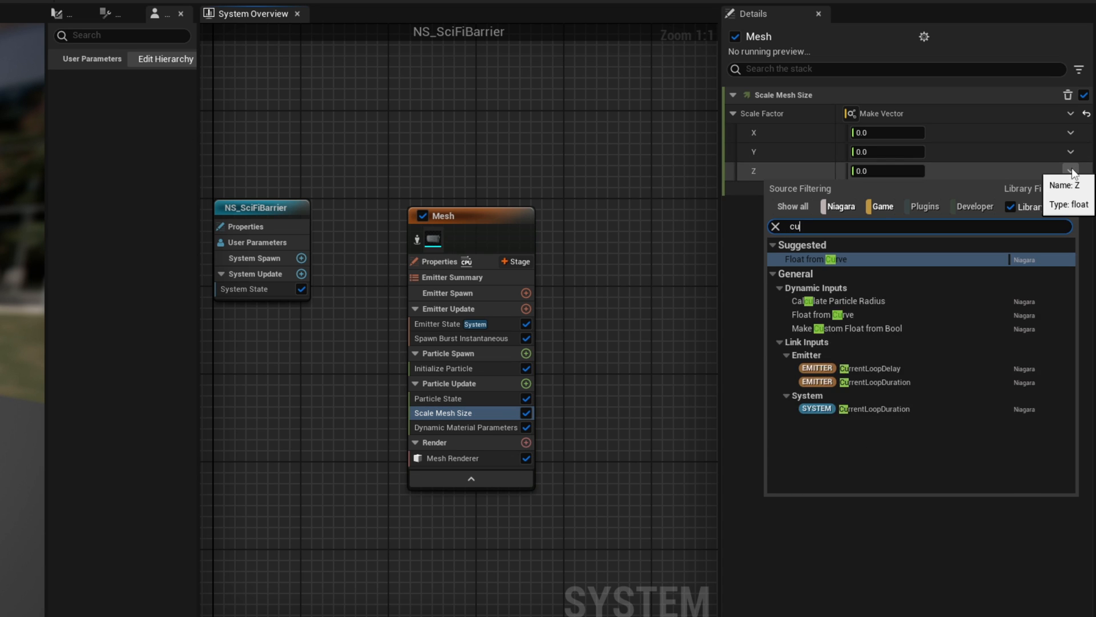
click(813, 260)
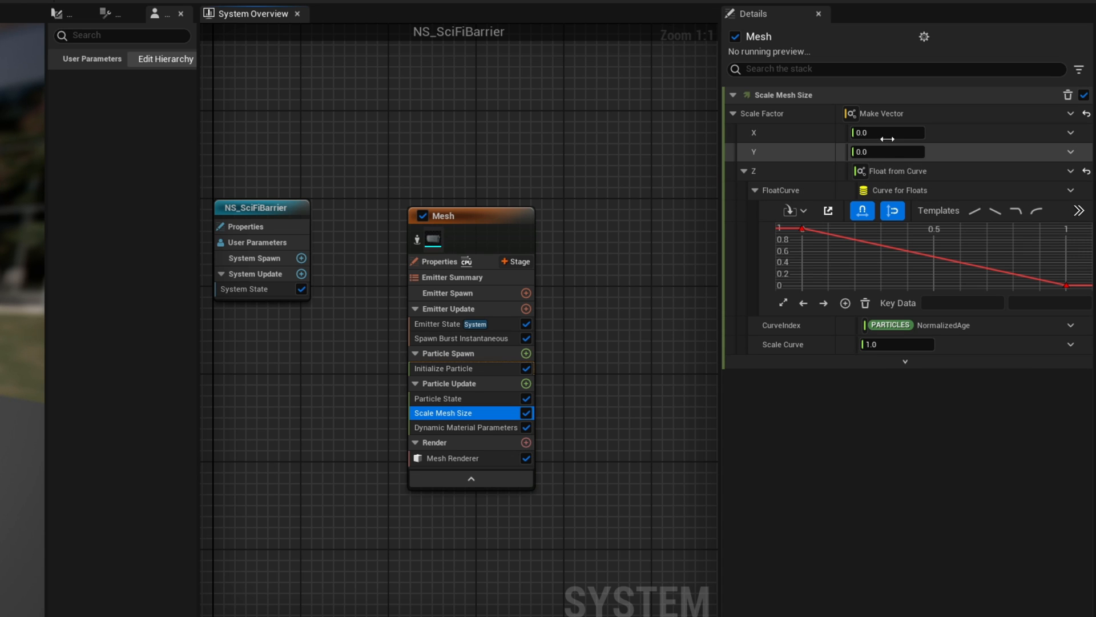
text(1.0)
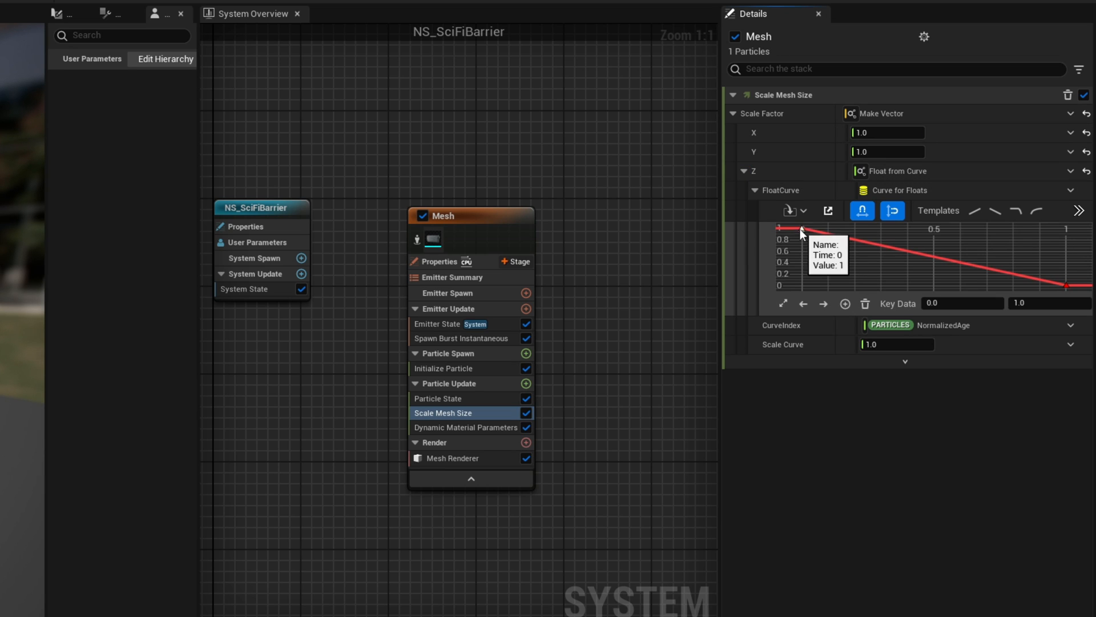
Shape the Z curve's keys so it rises, holds, then drops to zero over lifetime
click(1047, 303)
text(0)
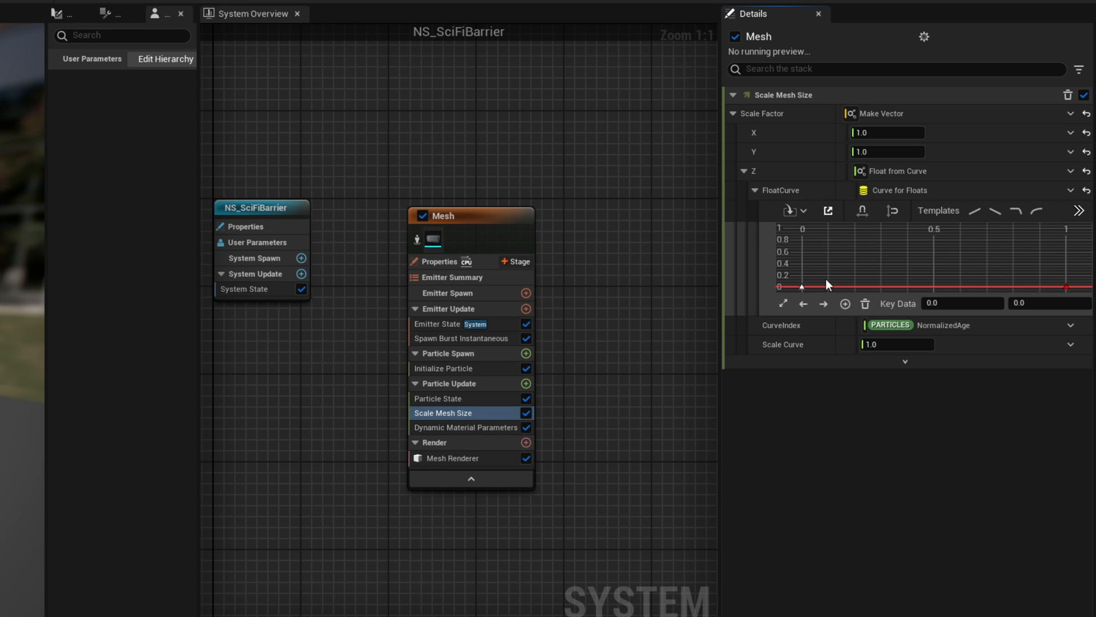
right_click(829, 285)
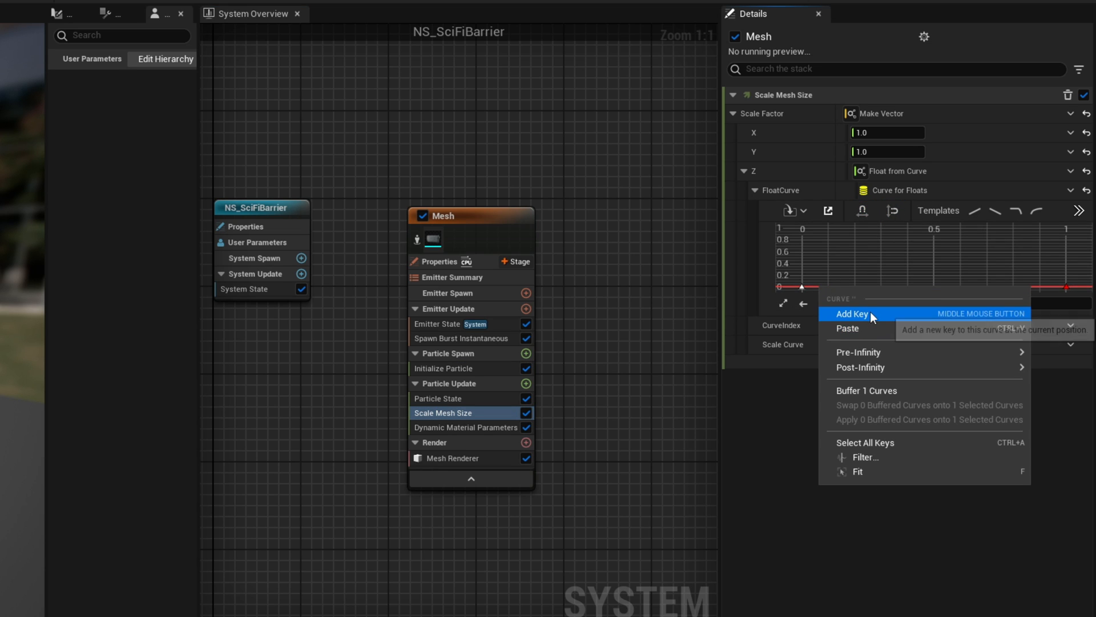
click(852, 313)
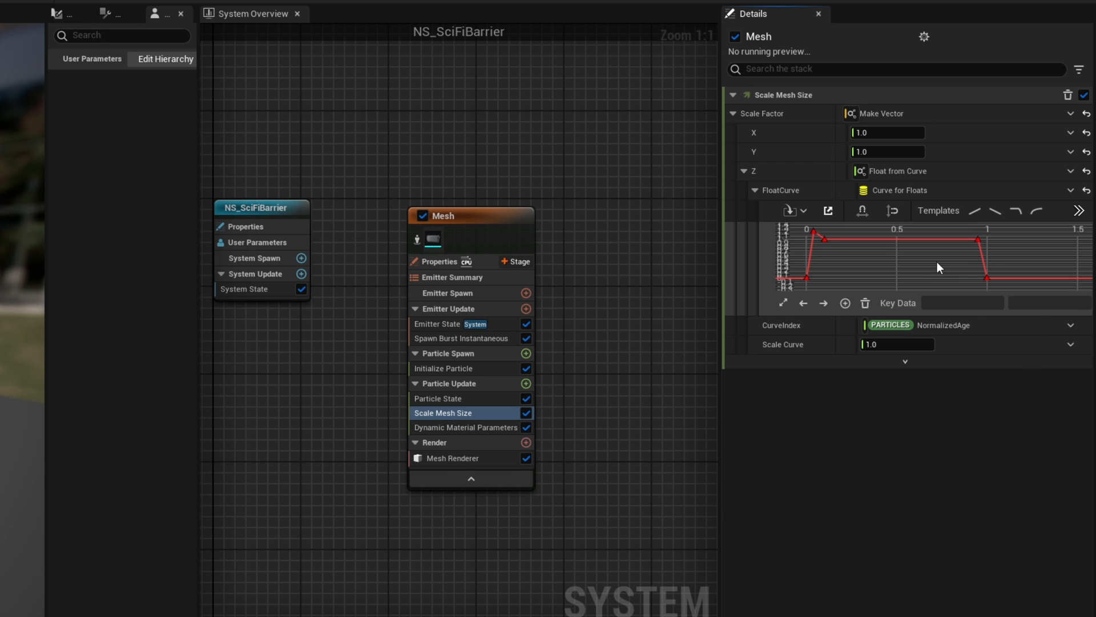
Drive X and Y scale from their own shaped curves, then view the barrier in Map_SciFiBarrierTut
right_click(853, 250)
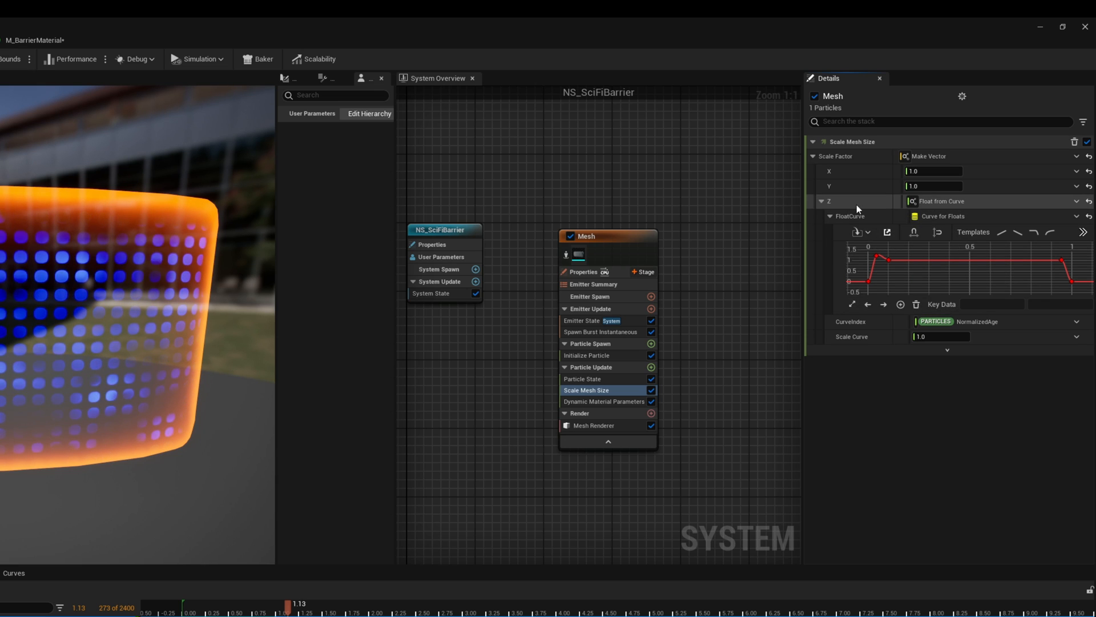
mouse_move(905, 282)
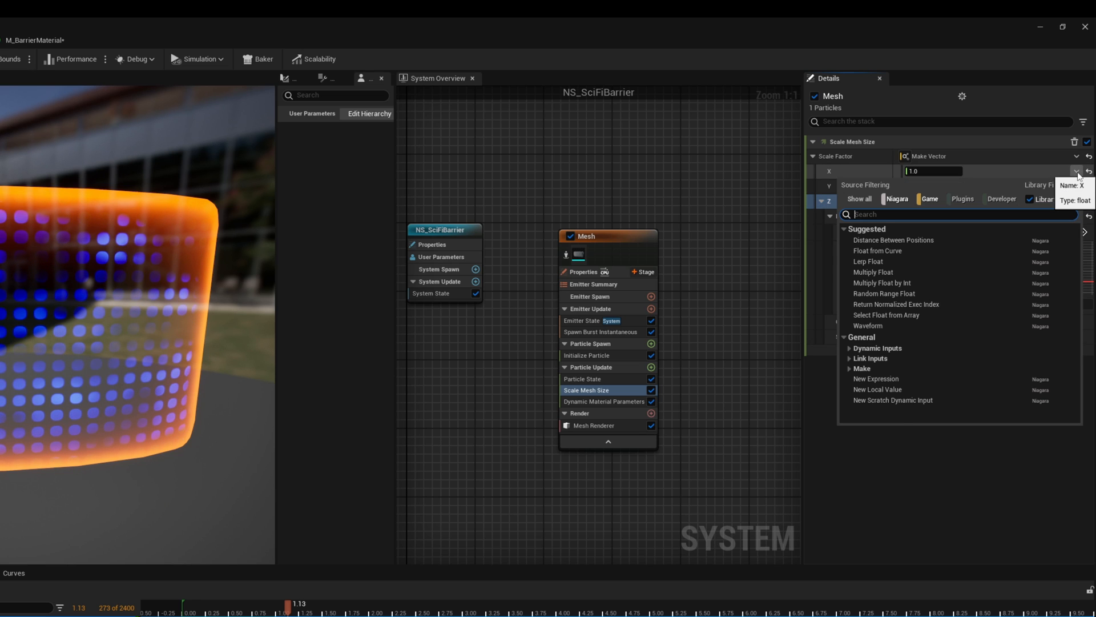
click(877, 250)
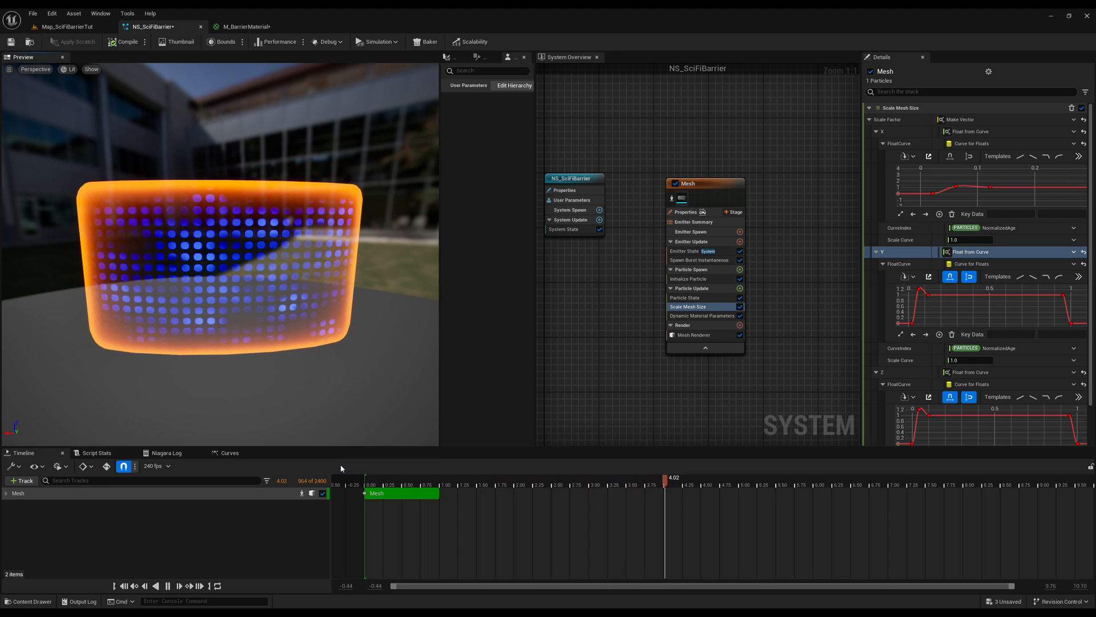
click(67, 26)
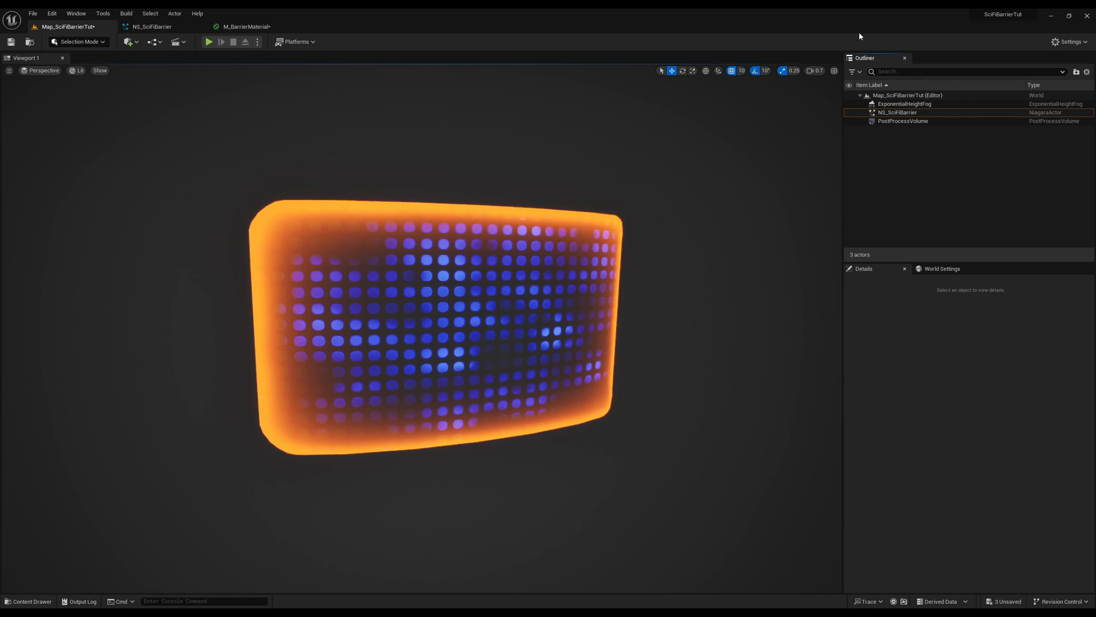